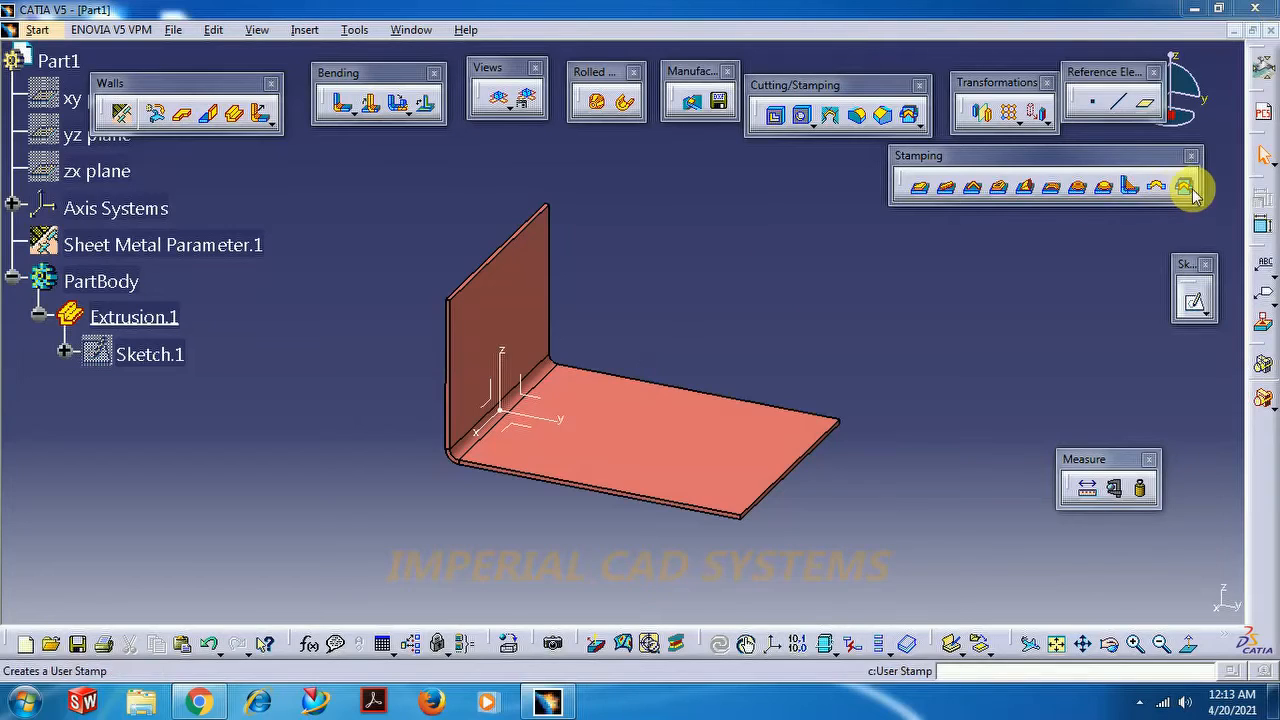
mouse_move(1186, 188)
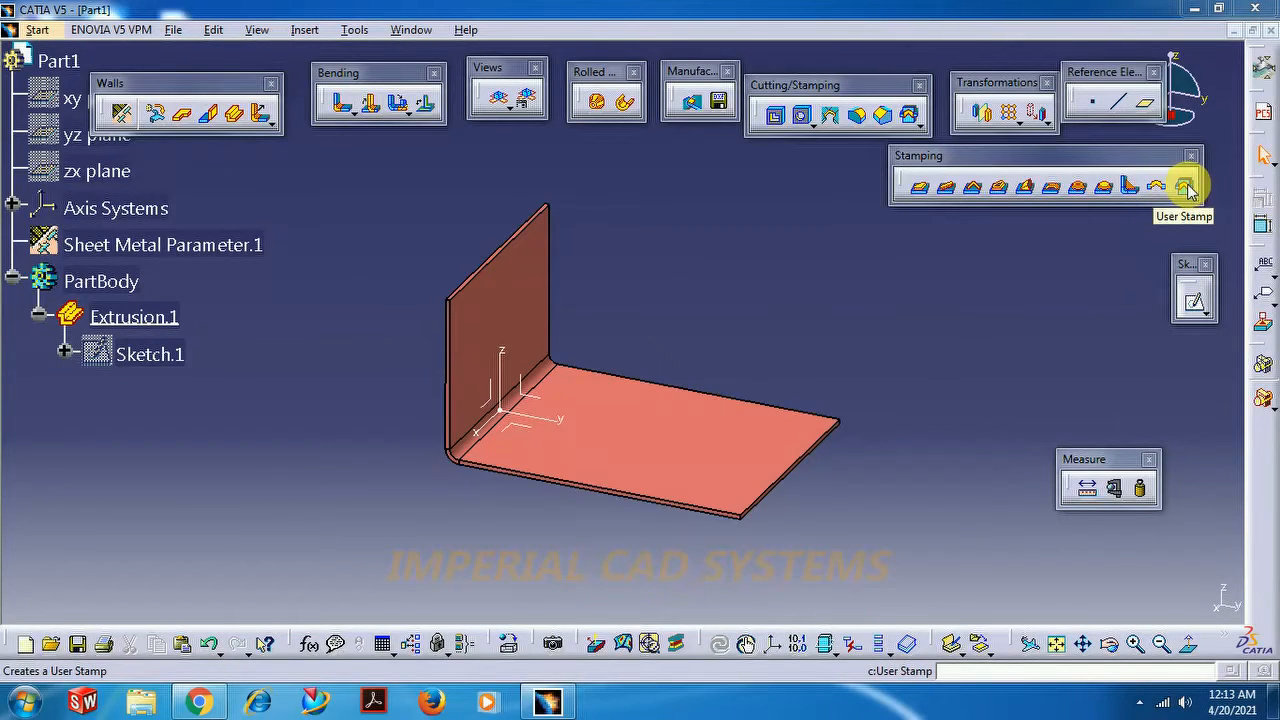
- Leave the user stamp attempt and switch to the Part Design workbench, acknowledging the sheet metal warning
click(1184, 186)
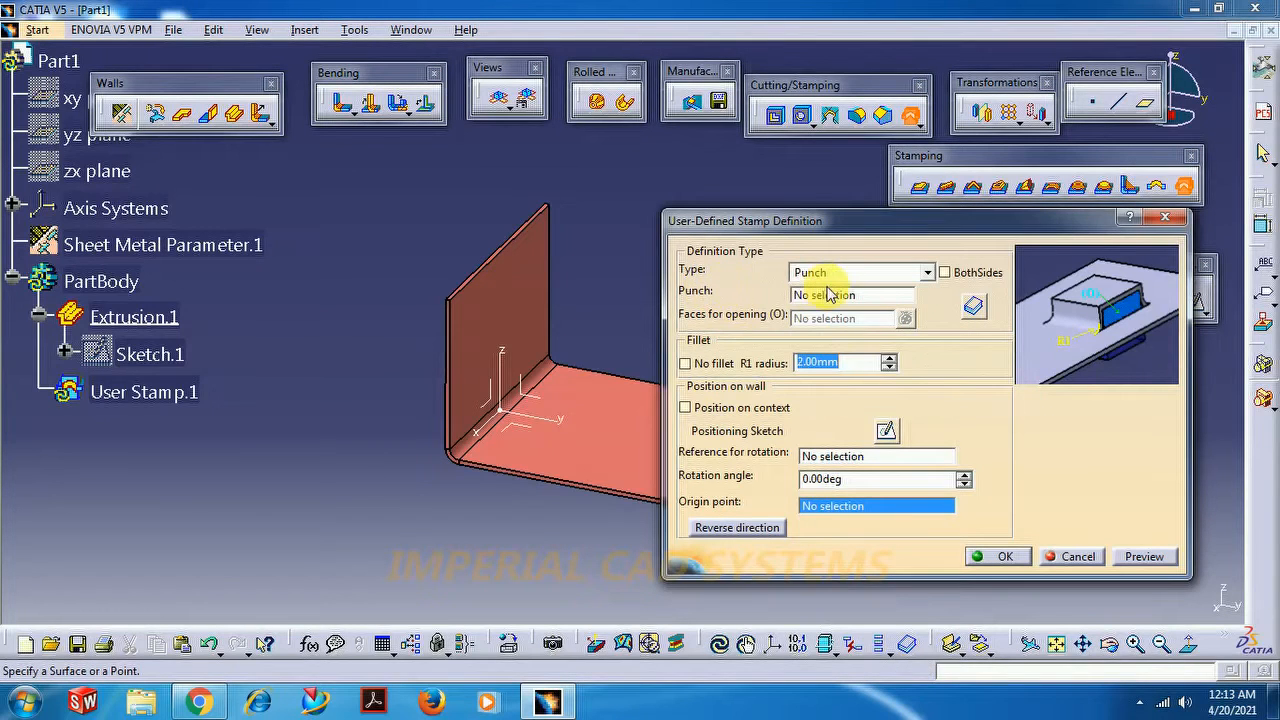
click(850, 296)
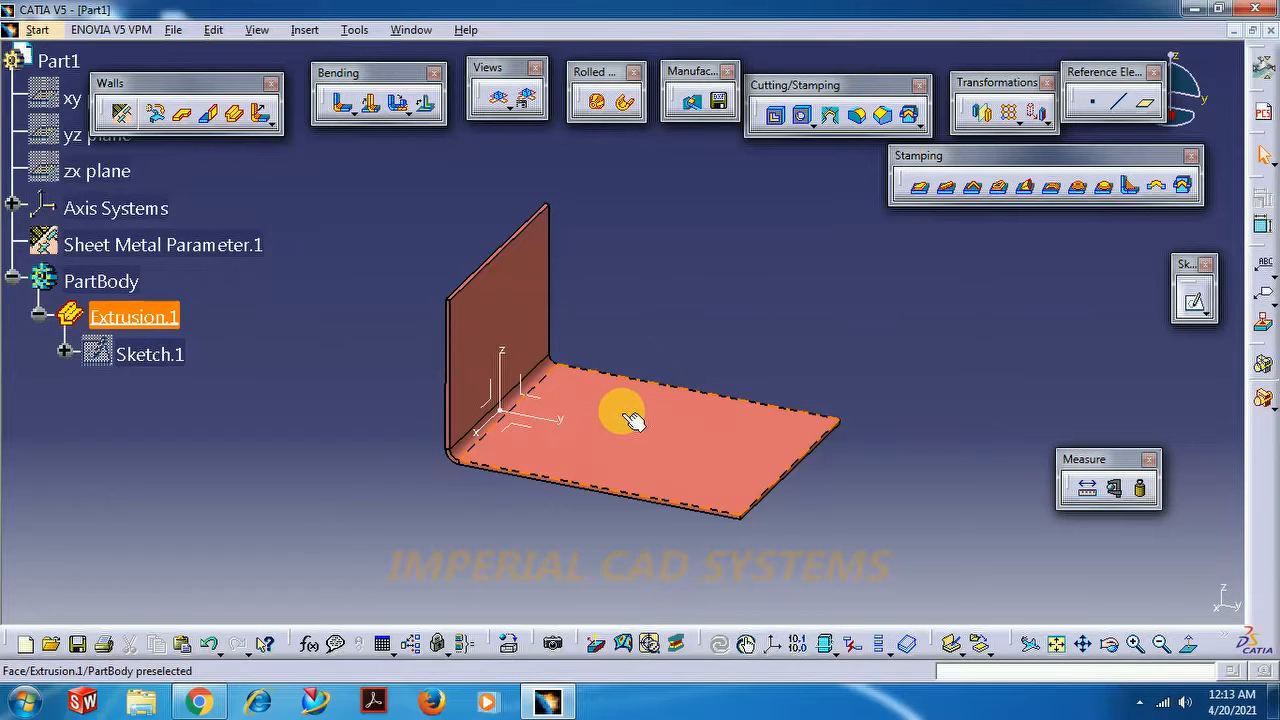
mouse_move(620, 462)
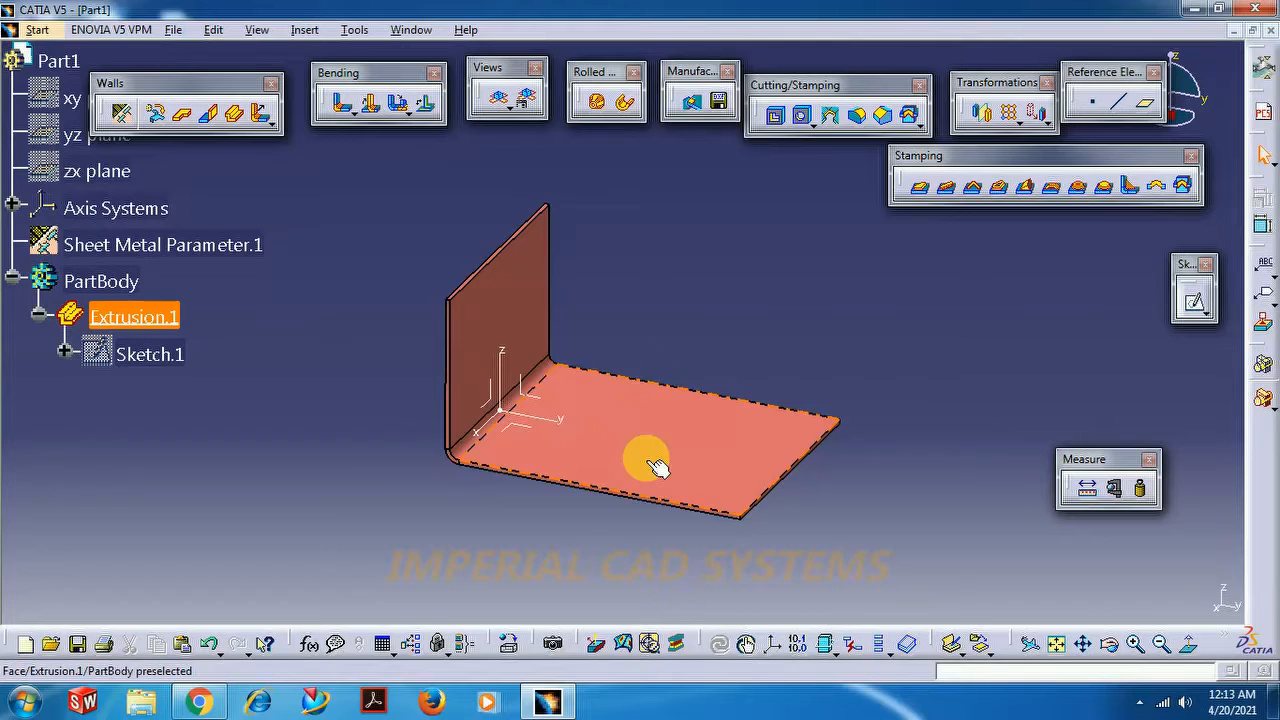
mouse_move(616, 430)
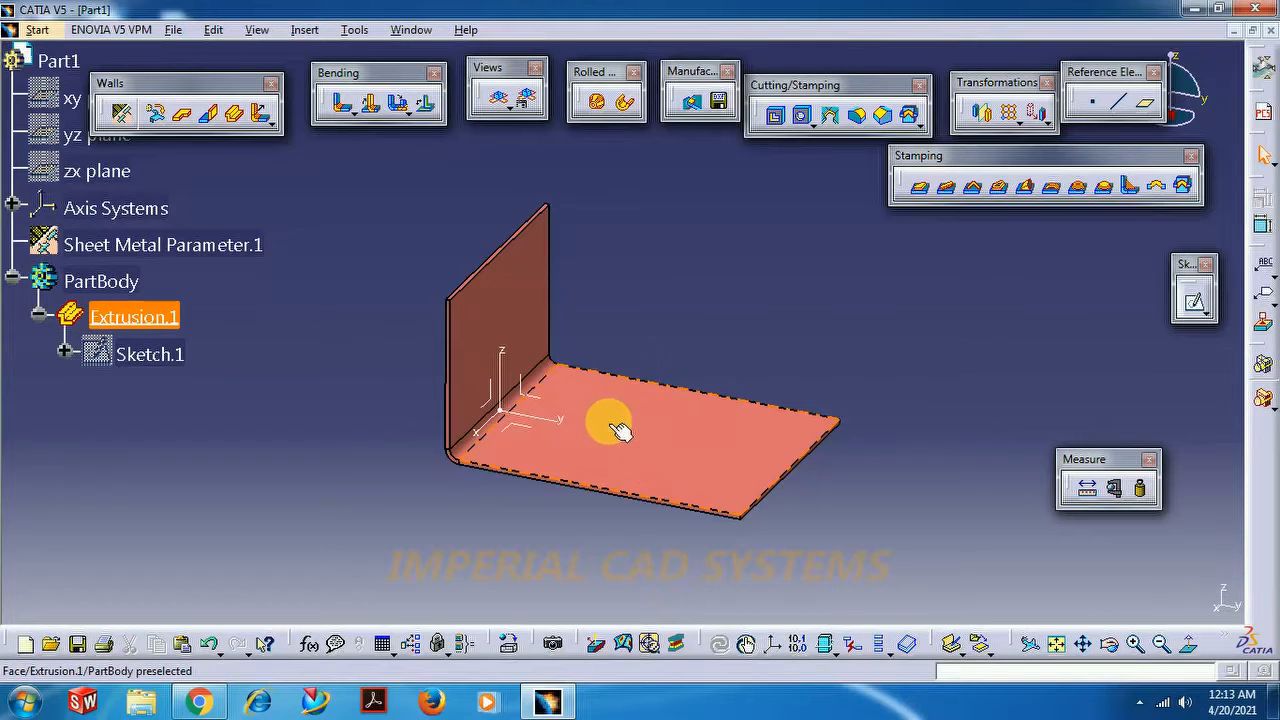
mouse_move(638, 462)
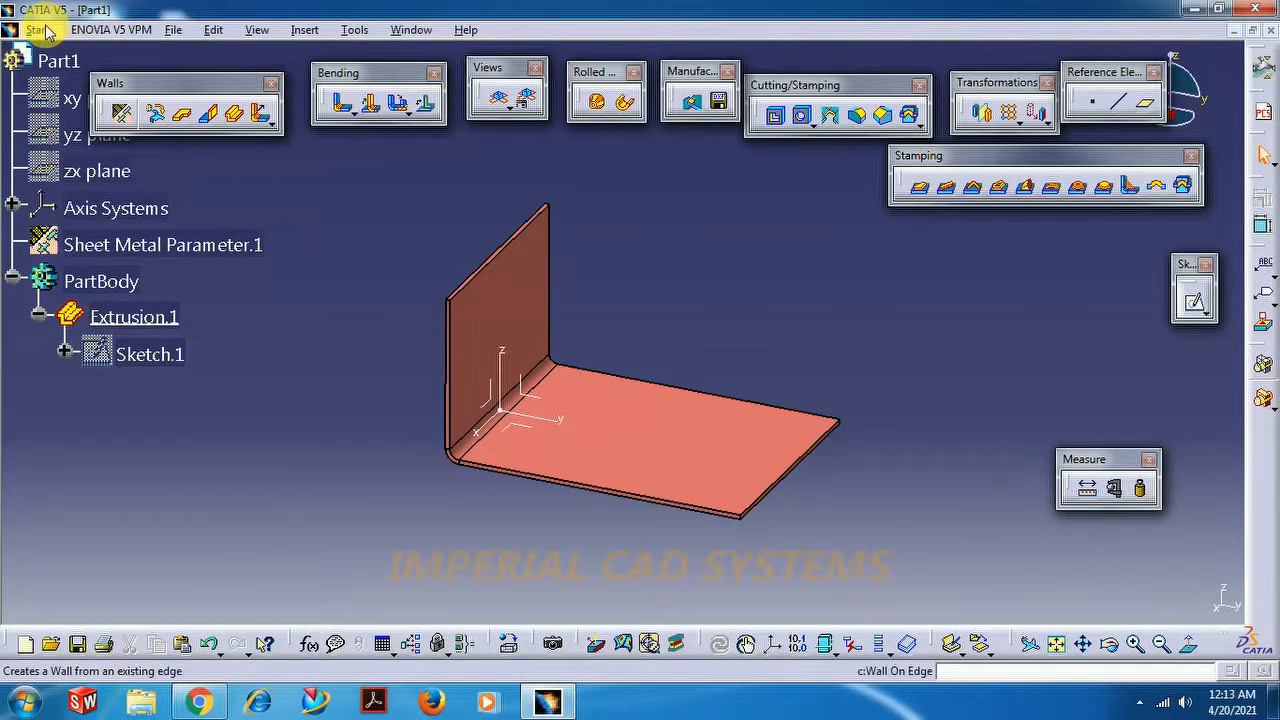
click(36, 30)
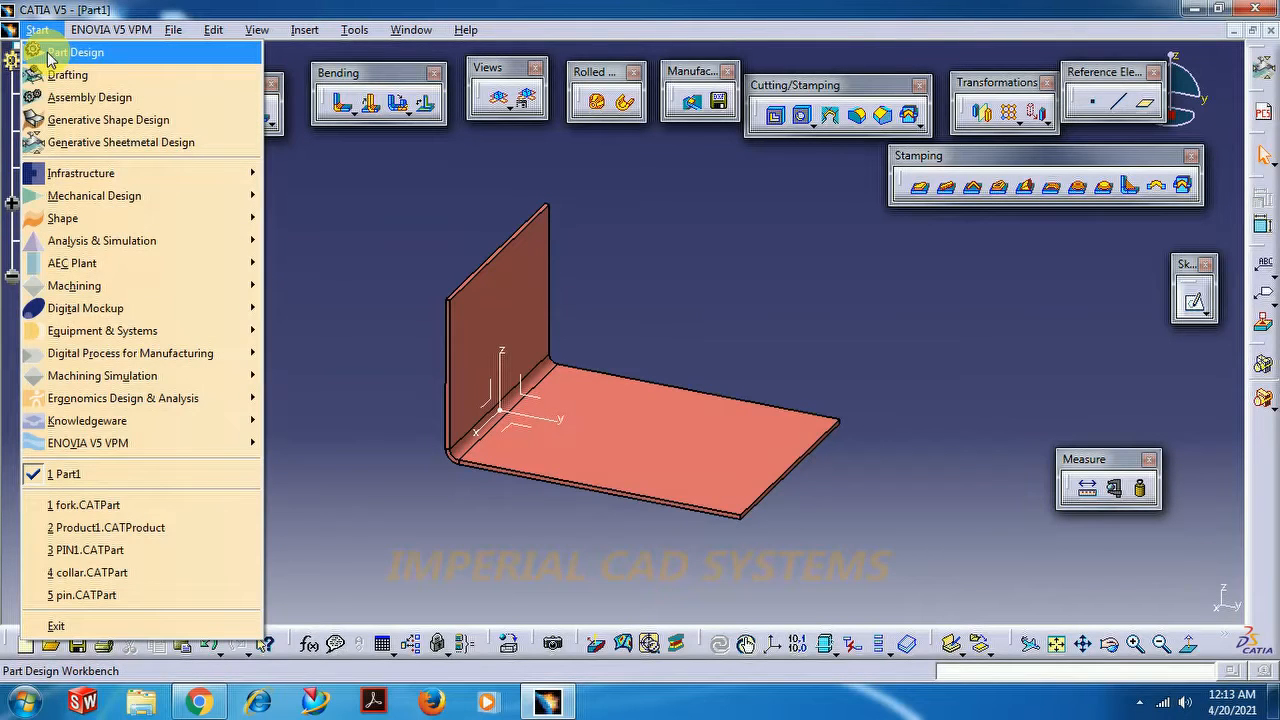
click(76, 52)
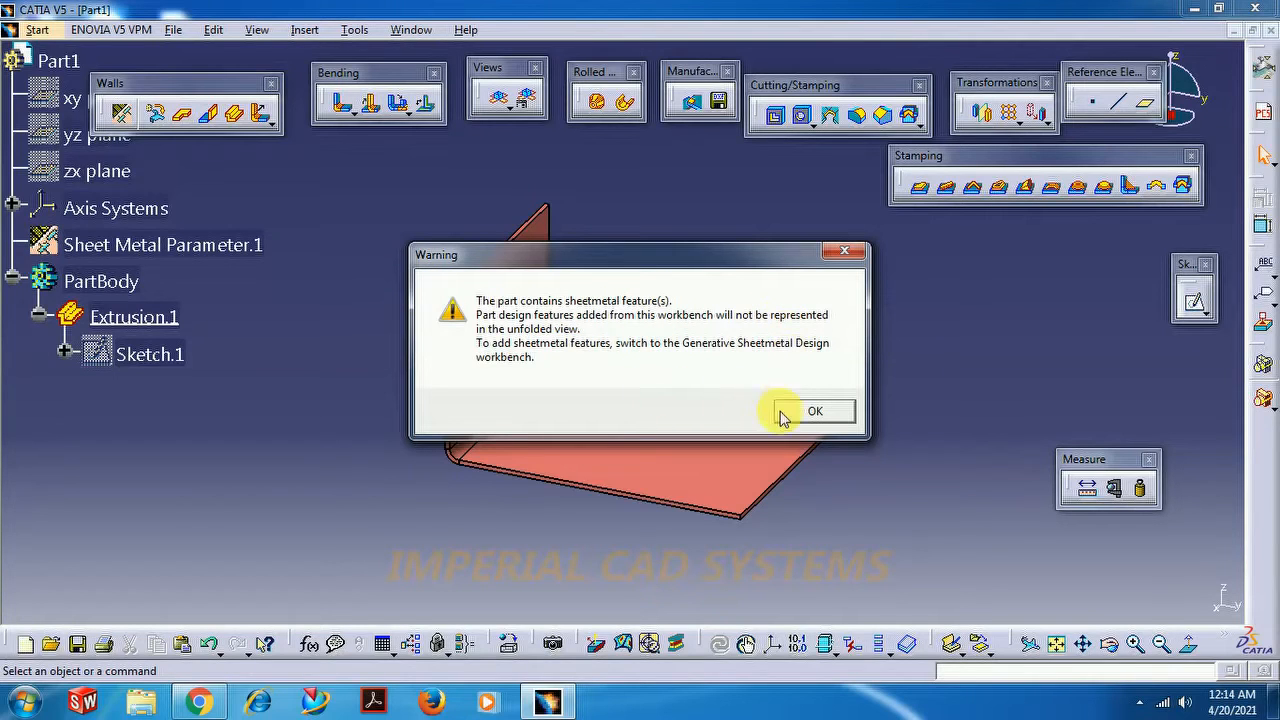
click(816, 412)
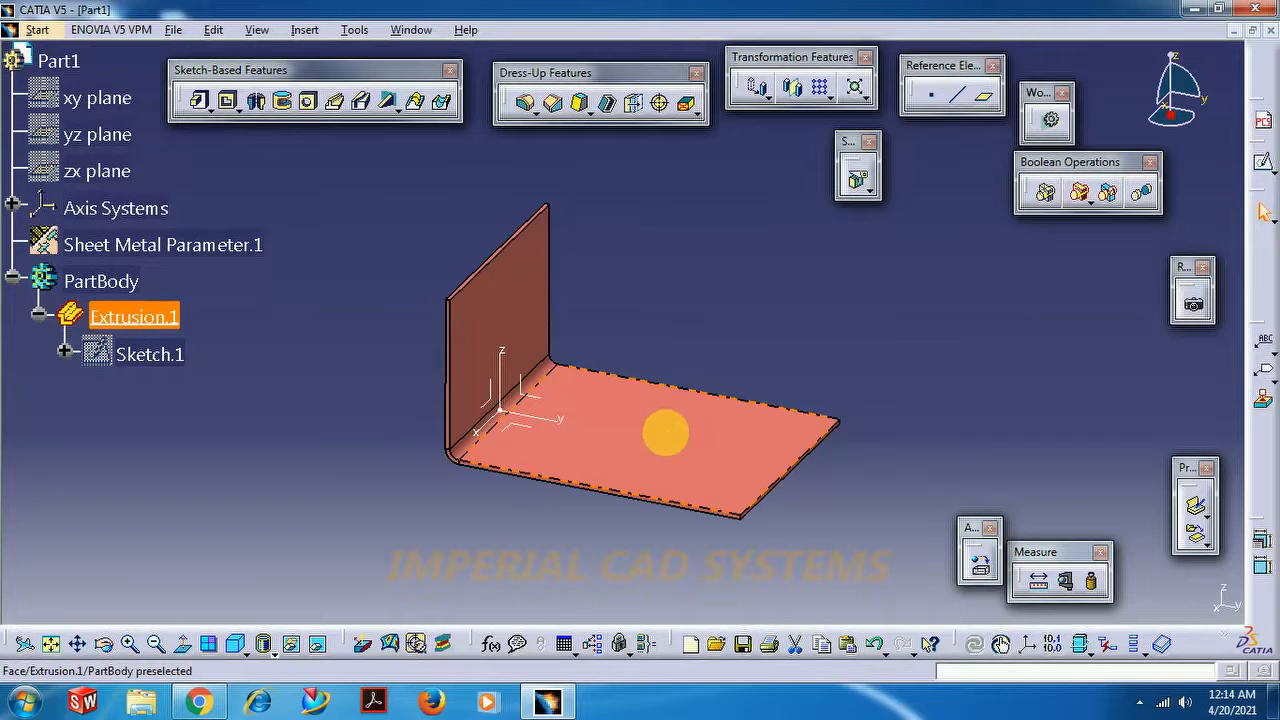
- Sketch a closed profile on the bracket's base face
click(664, 432)
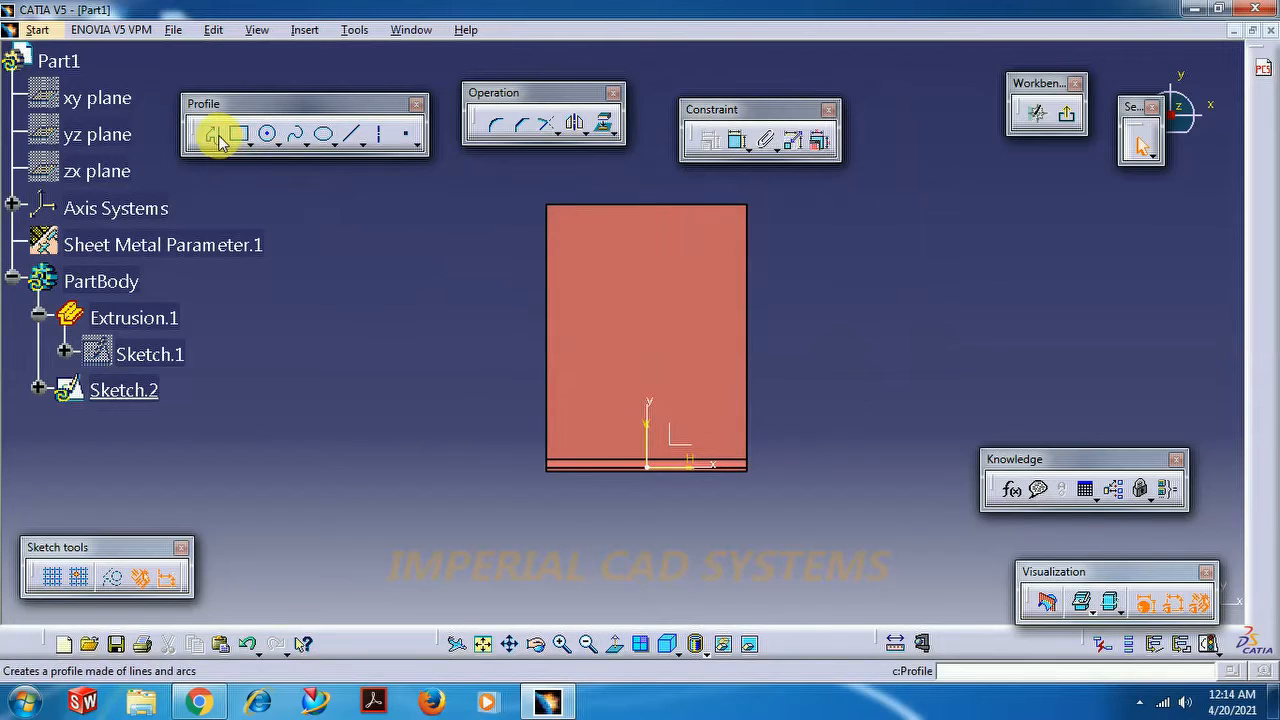
click(214, 136)
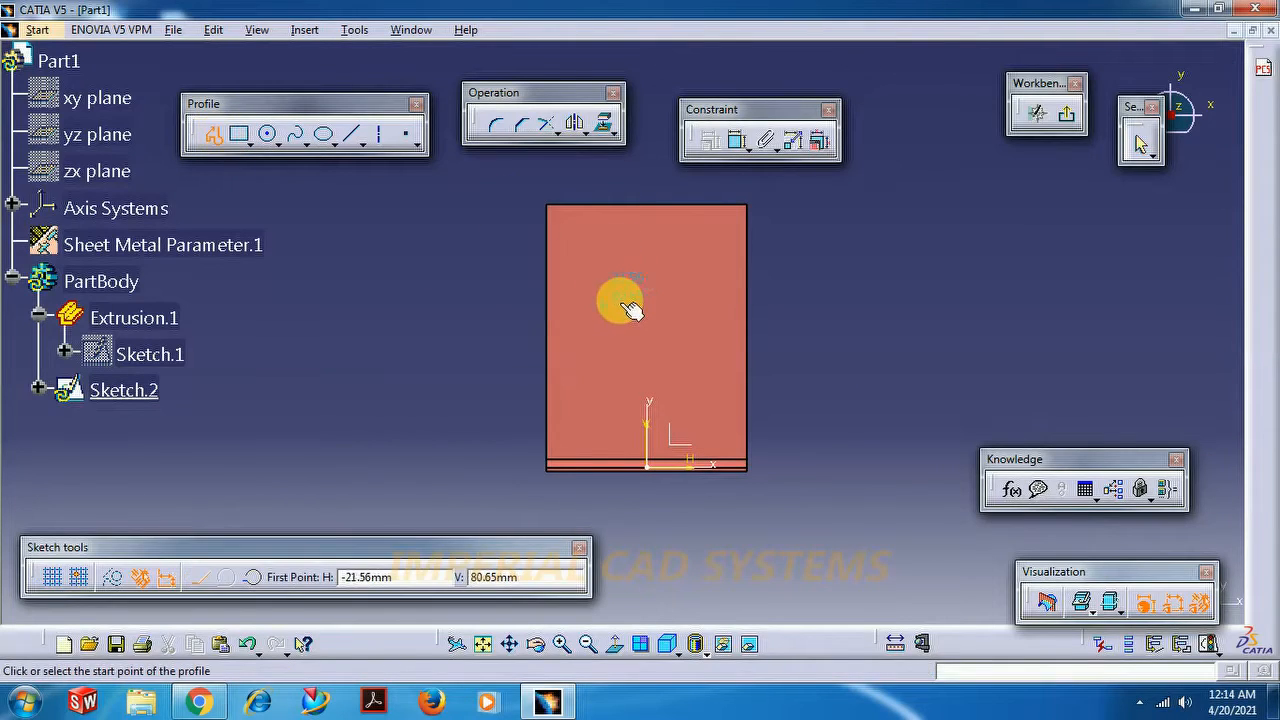
click(616, 302)
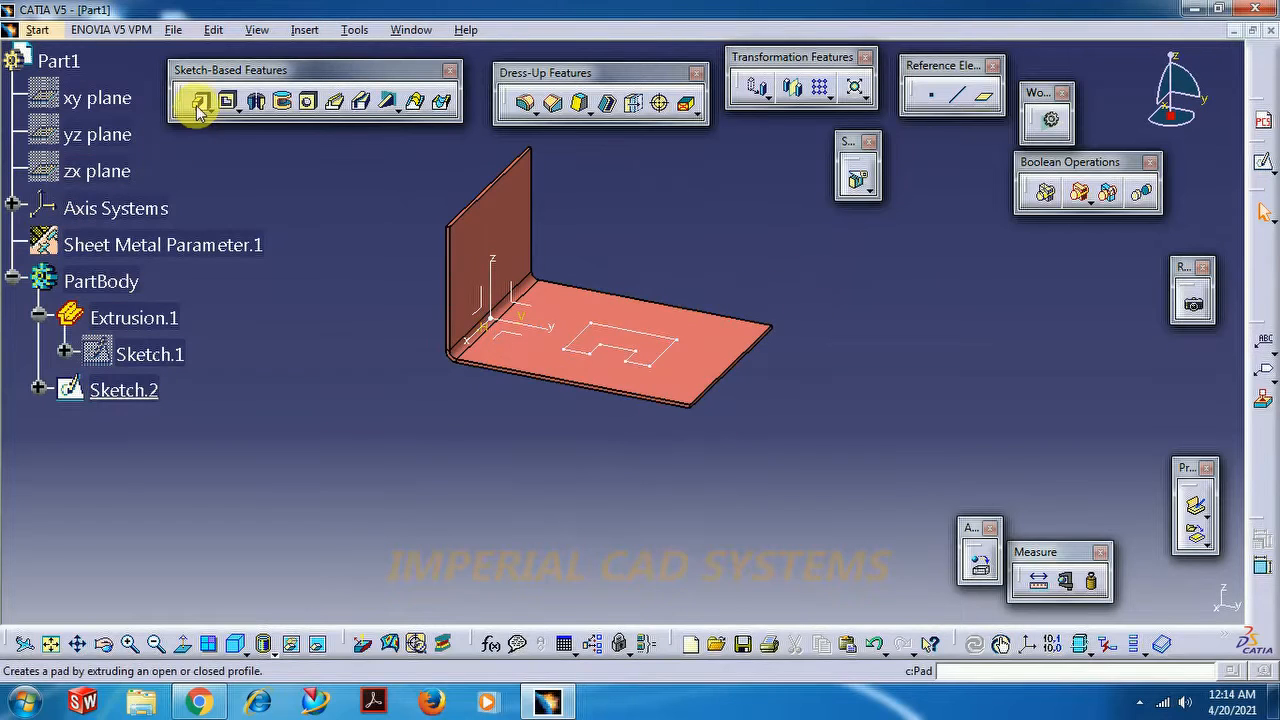
- Pad the new sketch 30 mm into a solid block beneath the base flange
click(200, 100)
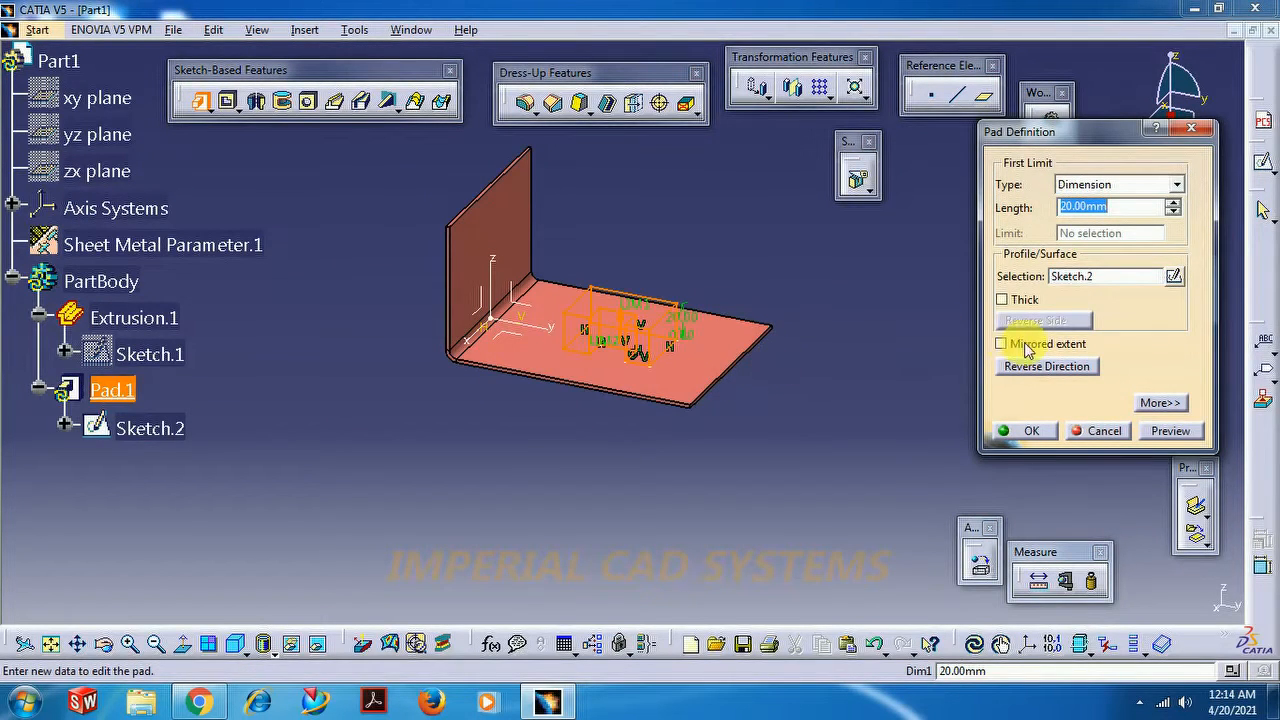
mouse_move(1046, 366)
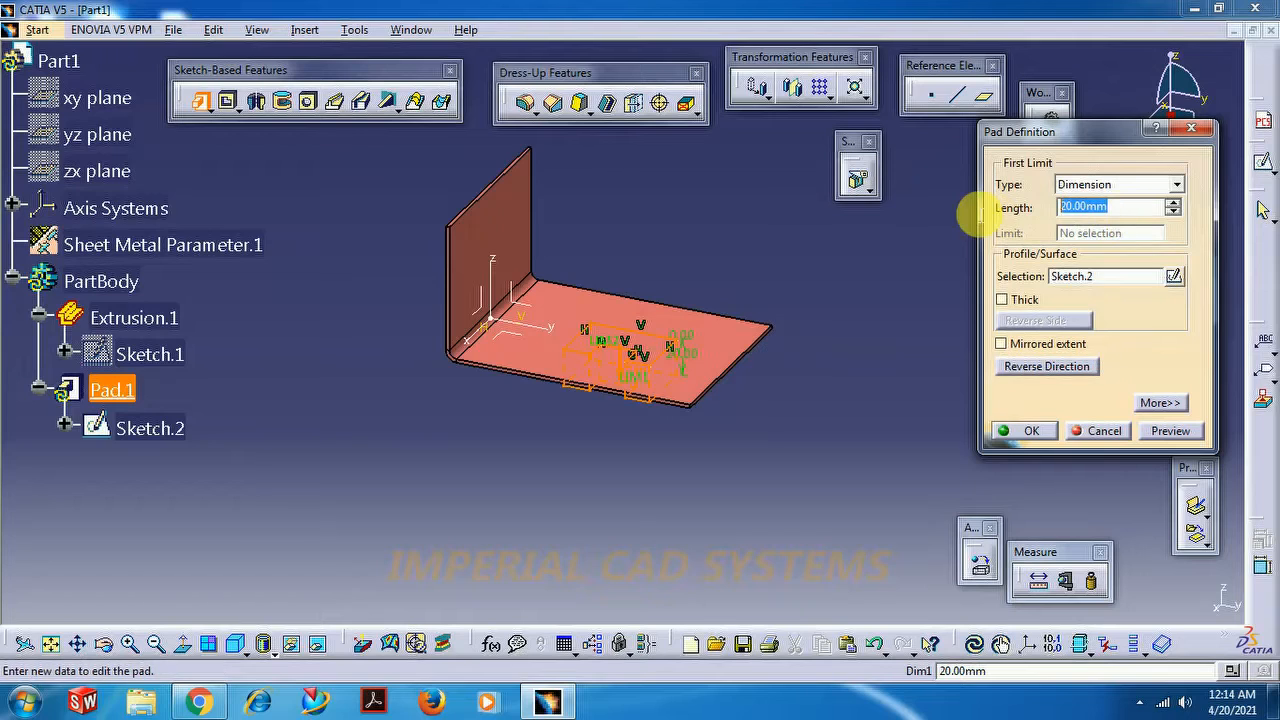
text(30.00mm)
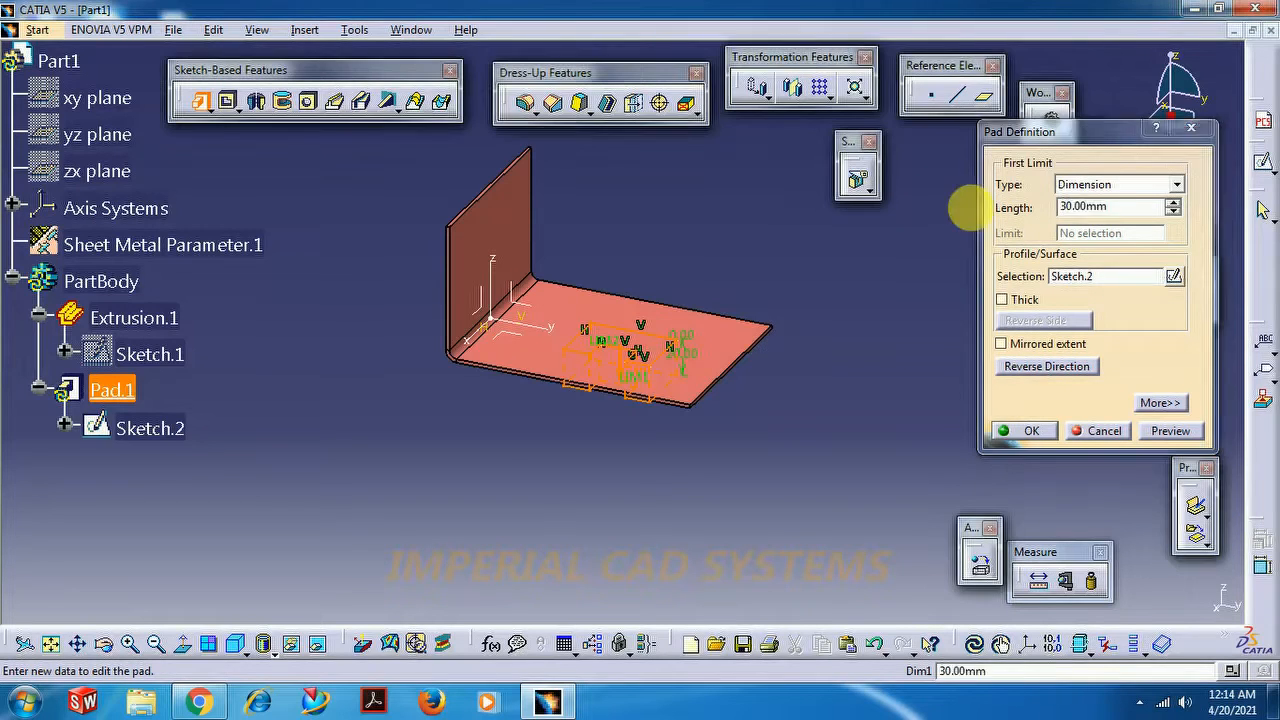
click(1032, 430)
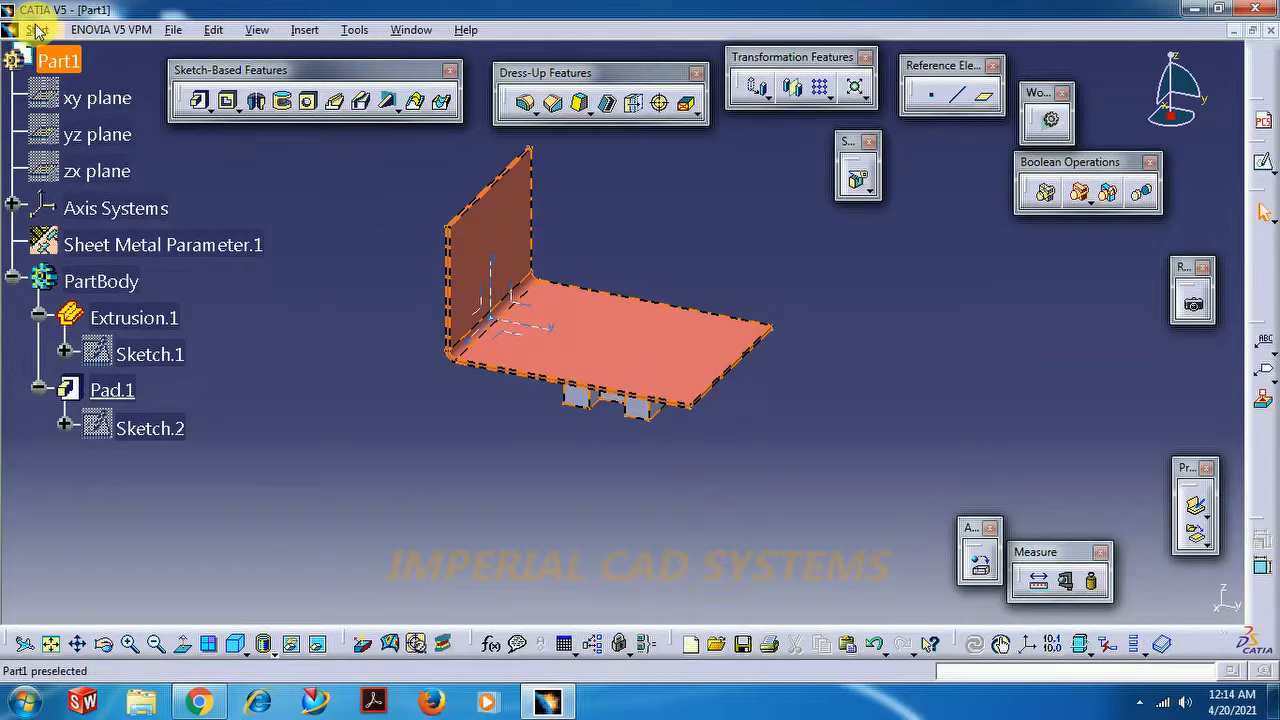
- Try a user stamp inside Extrusion.1, then cancel the stamp definition
click(36, 30)
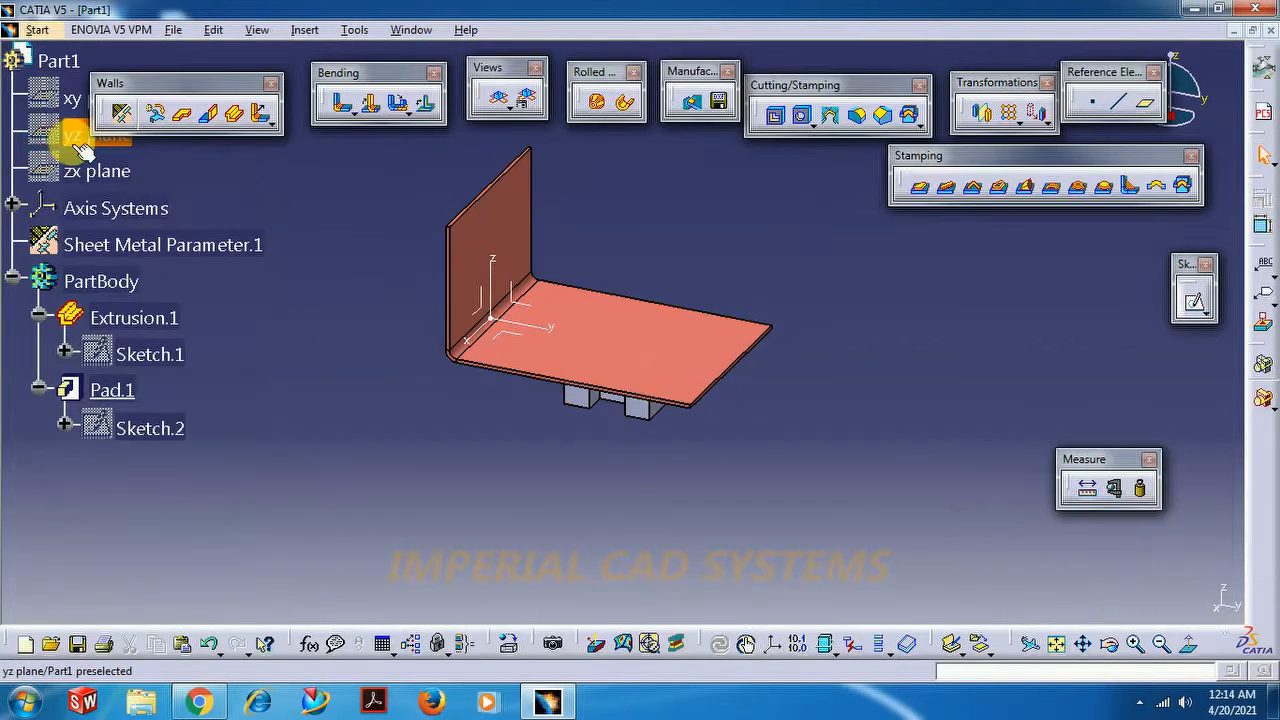
mouse_move(1184, 188)
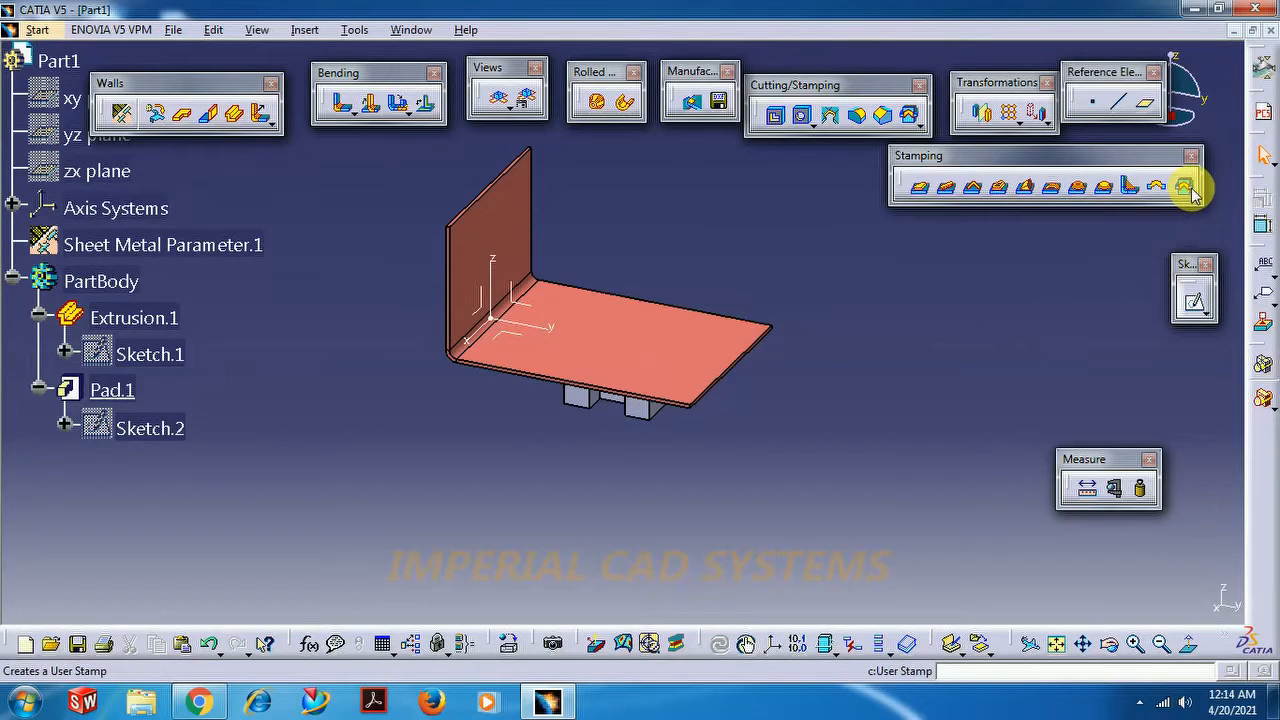
click(1184, 188)
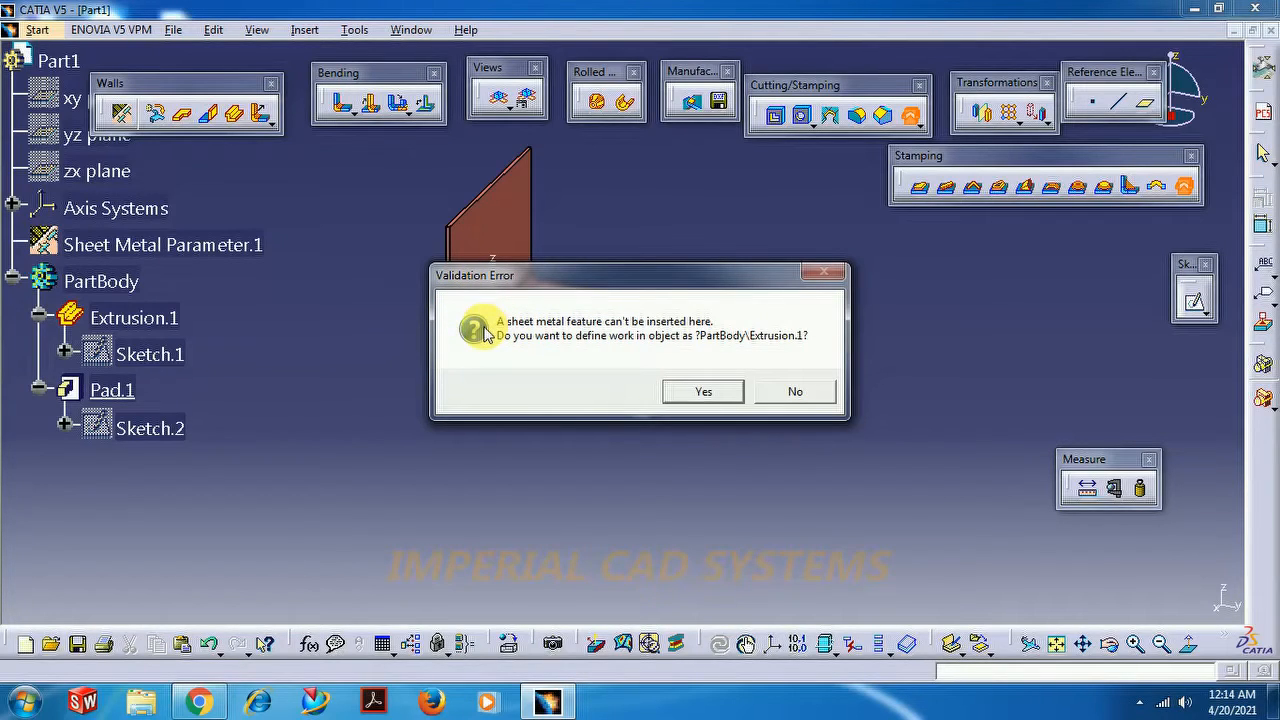
mouse_move(564, 356)
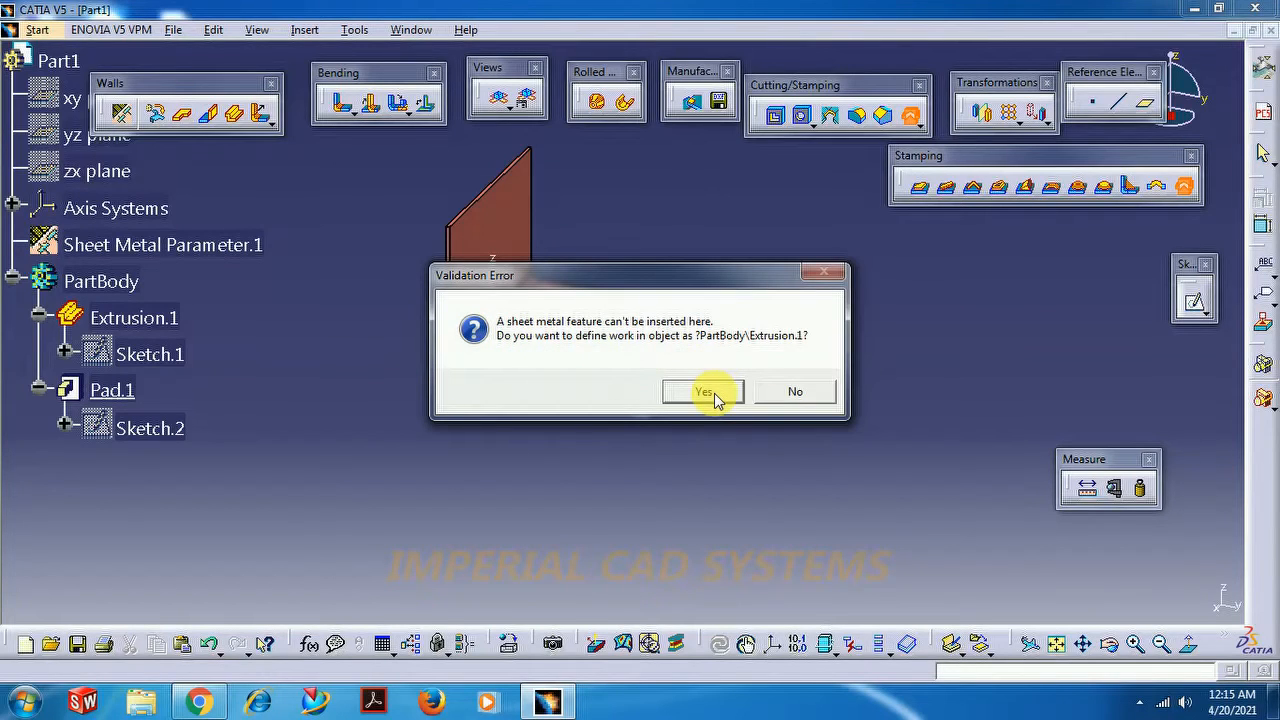
click(704, 390)
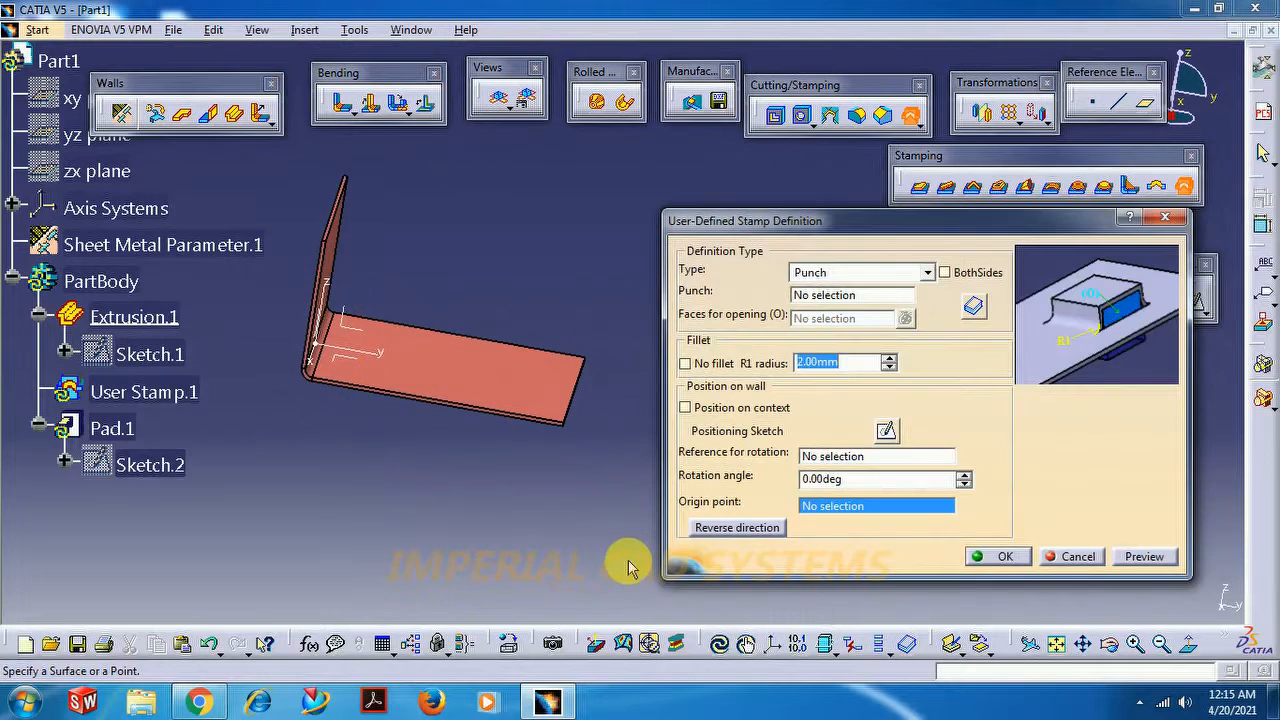
click(1006, 556)
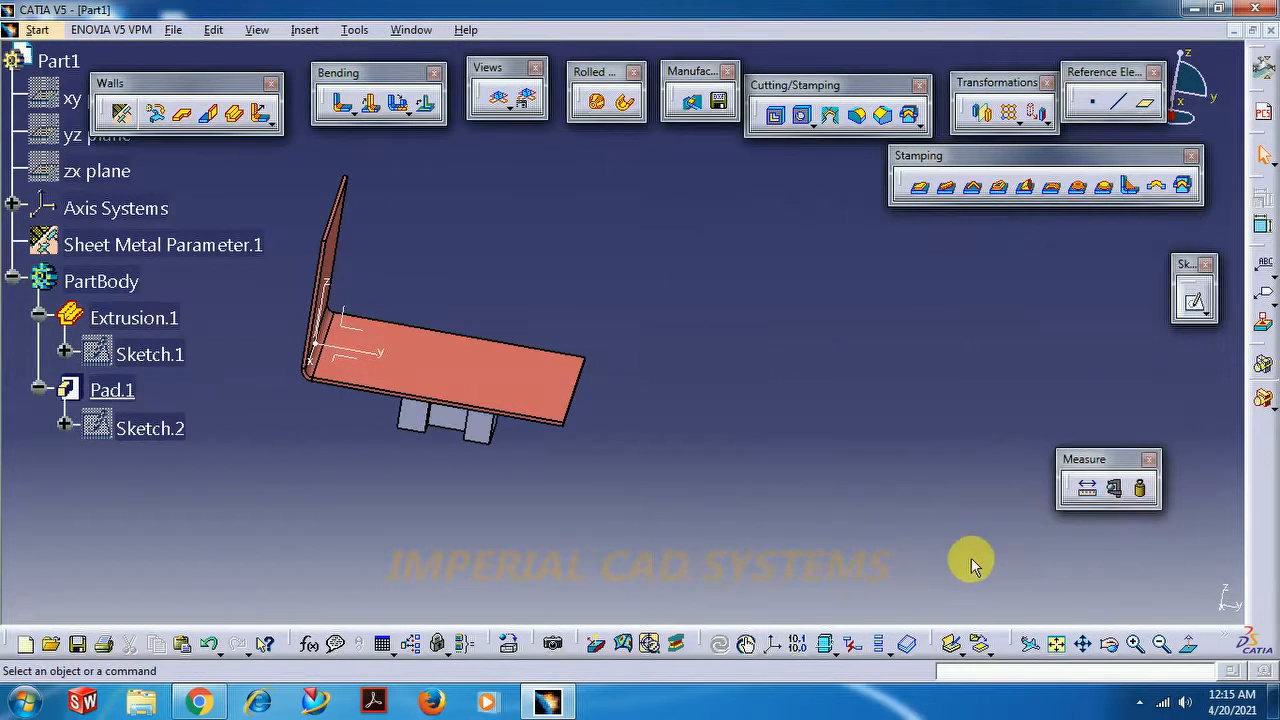
- Inspect the pad blocks from below, agree to work in Extrusion.1 and select Pad.1 for a new body
drag(970, 560, 692, 370)
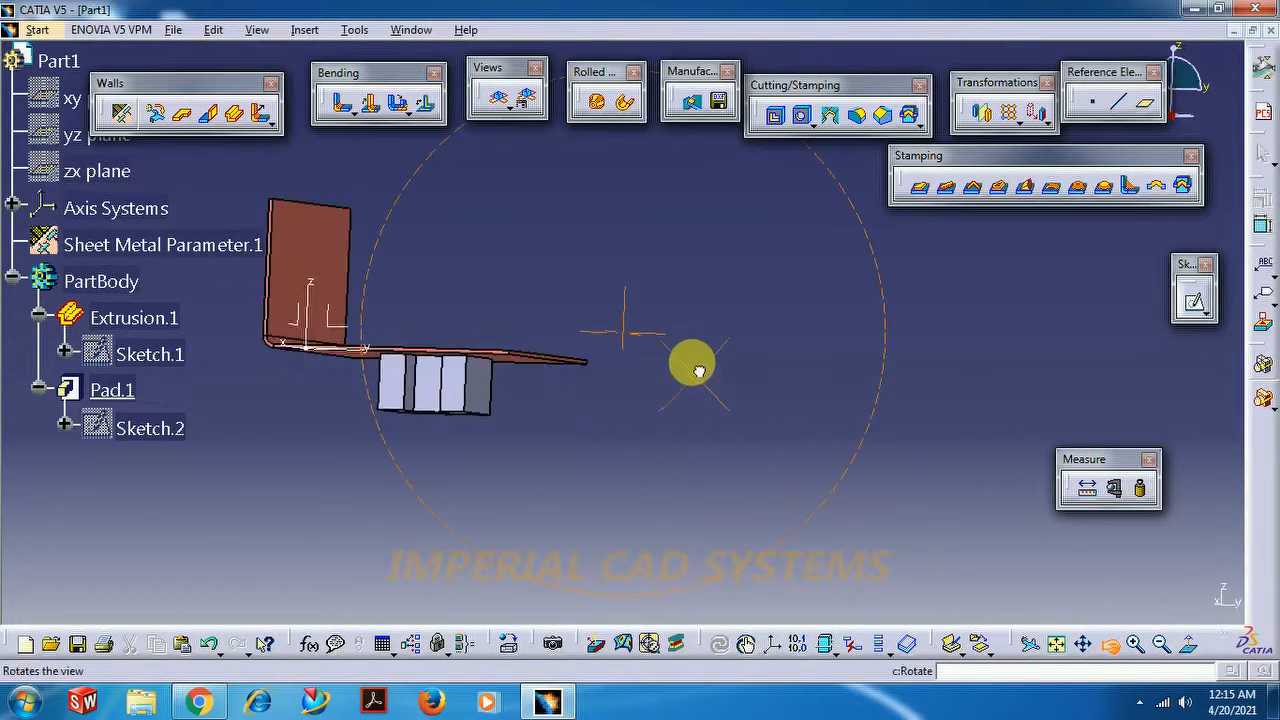
drag(692, 370, 680, 272)
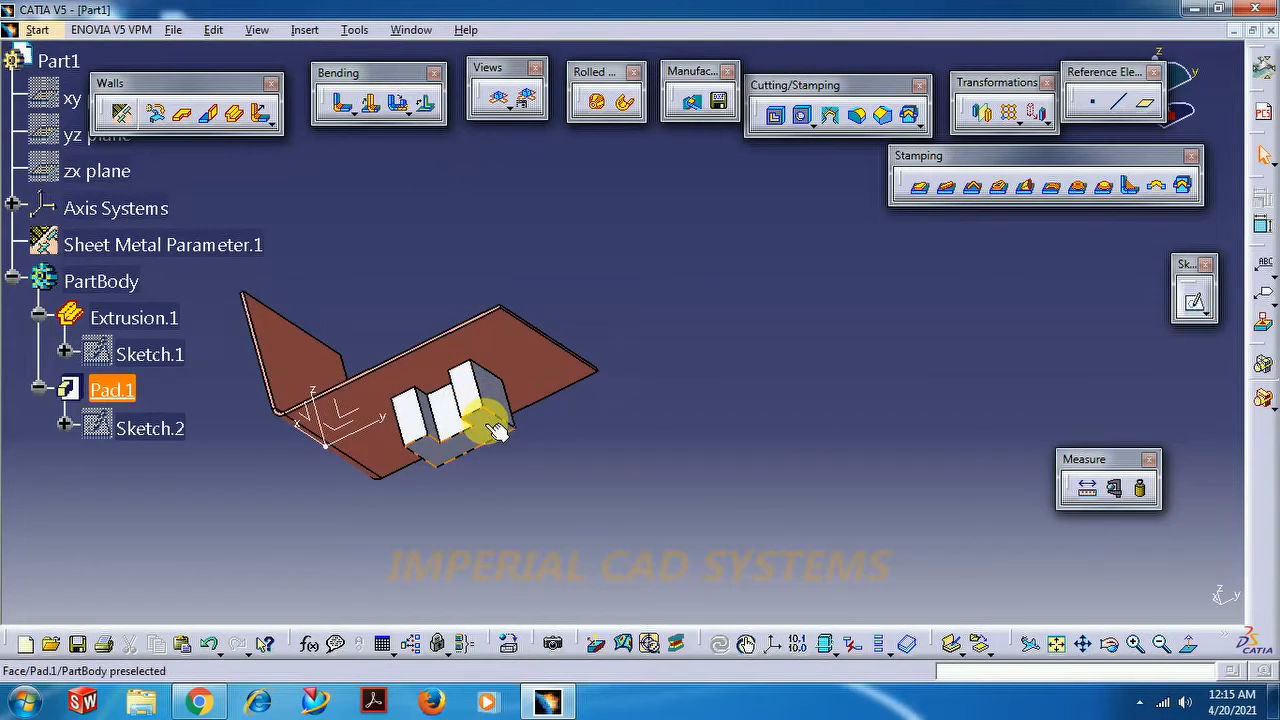
mouse_move(1184, 188)
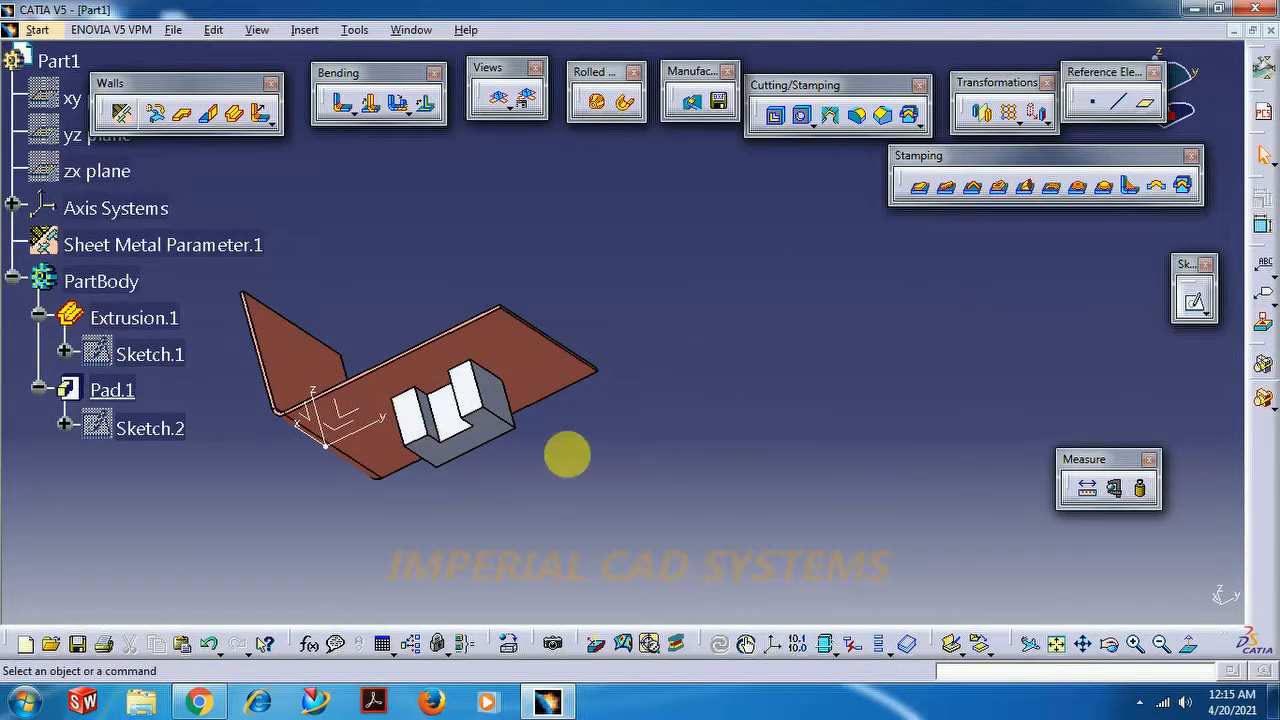
drag(568, 456, 680, 350)
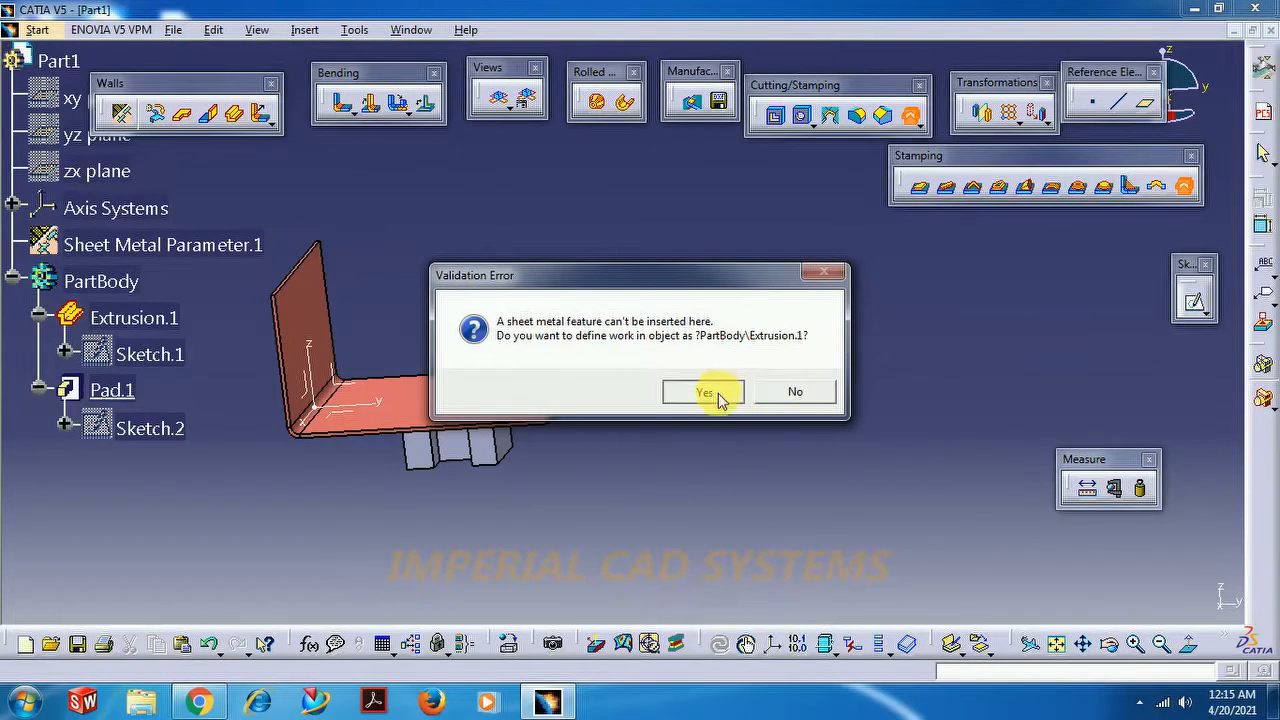
click(704, 390)
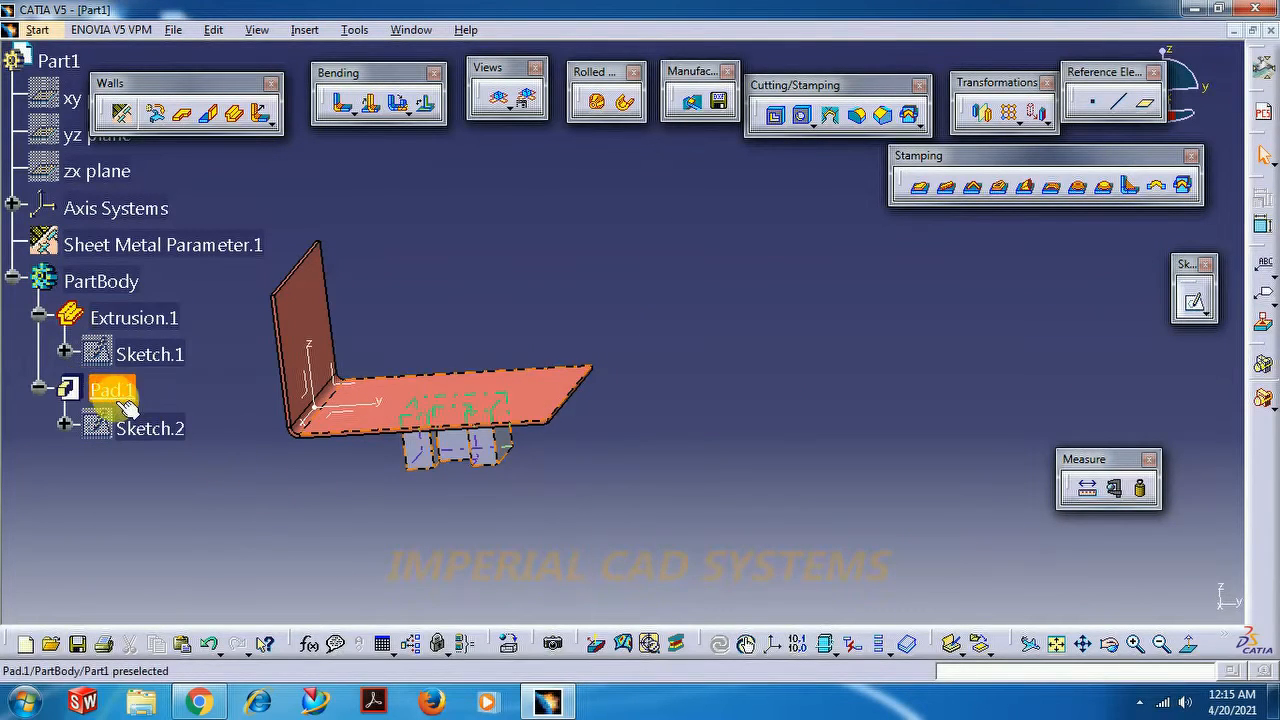
click(100, 280)
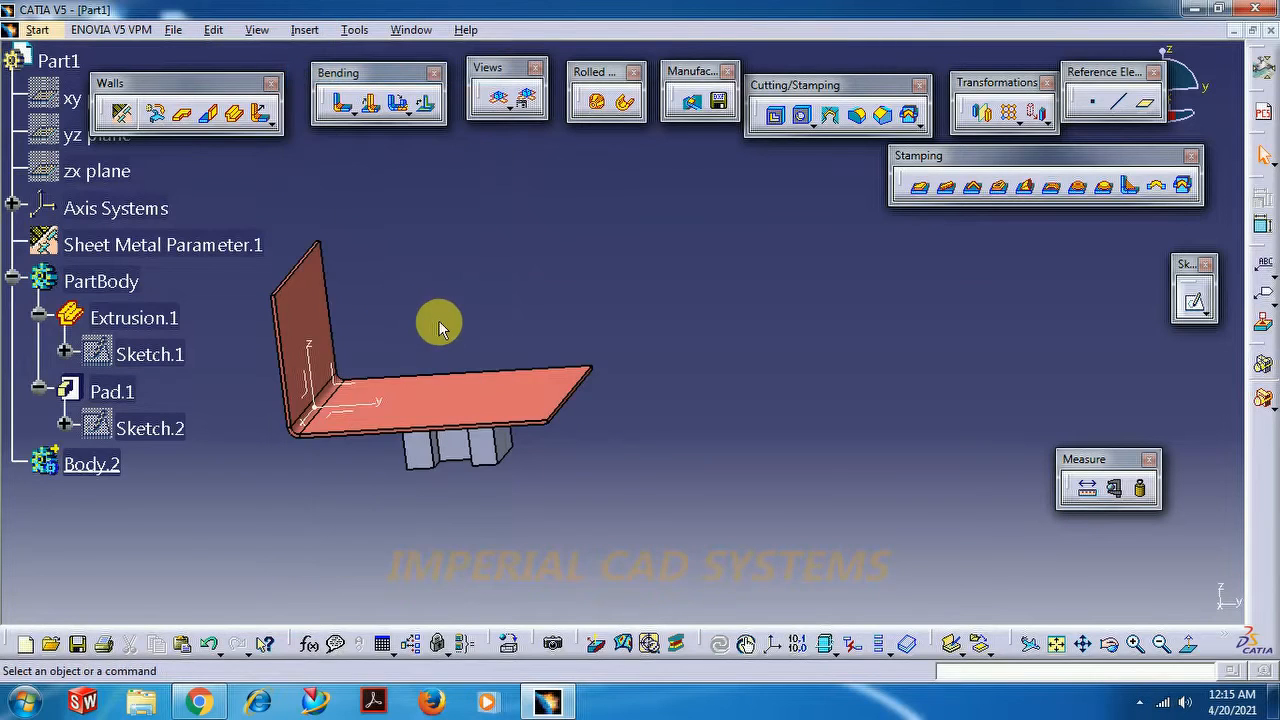
mouse_move(112, 390)
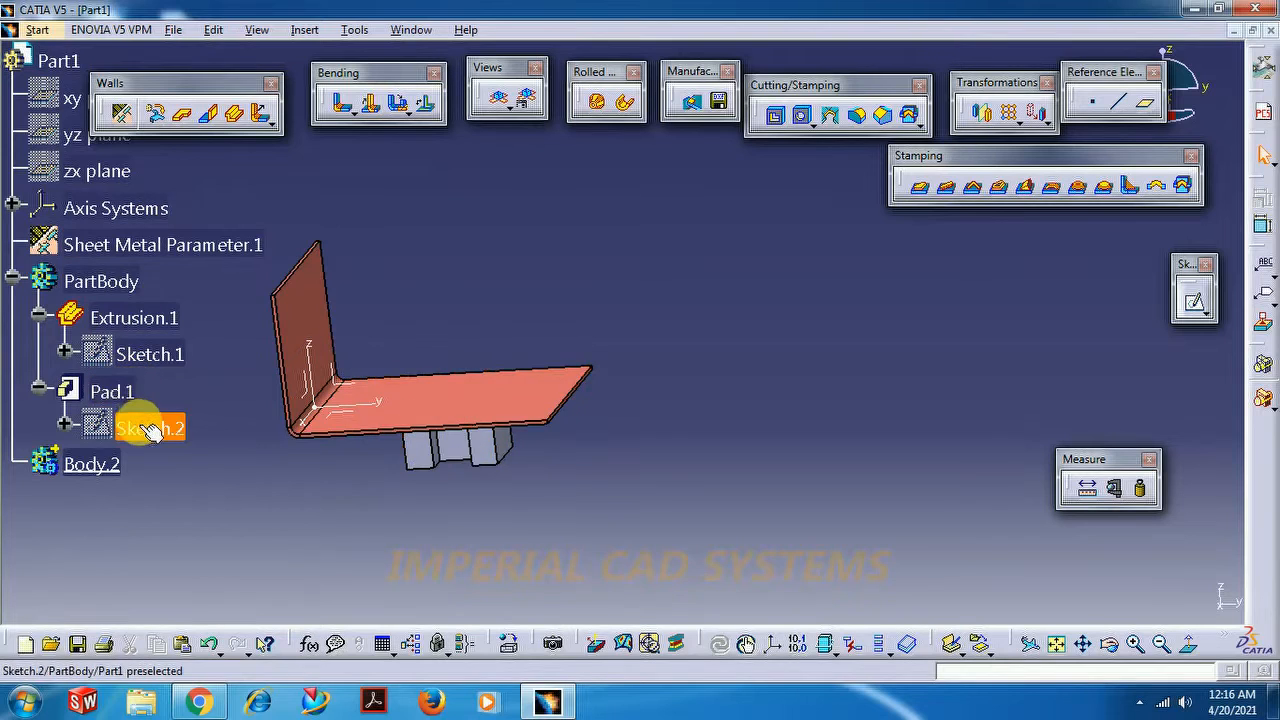
- Cut Pad.1 with its sketch from PartBody and paste it into Body.2 as Pad.2
click(100, 280)
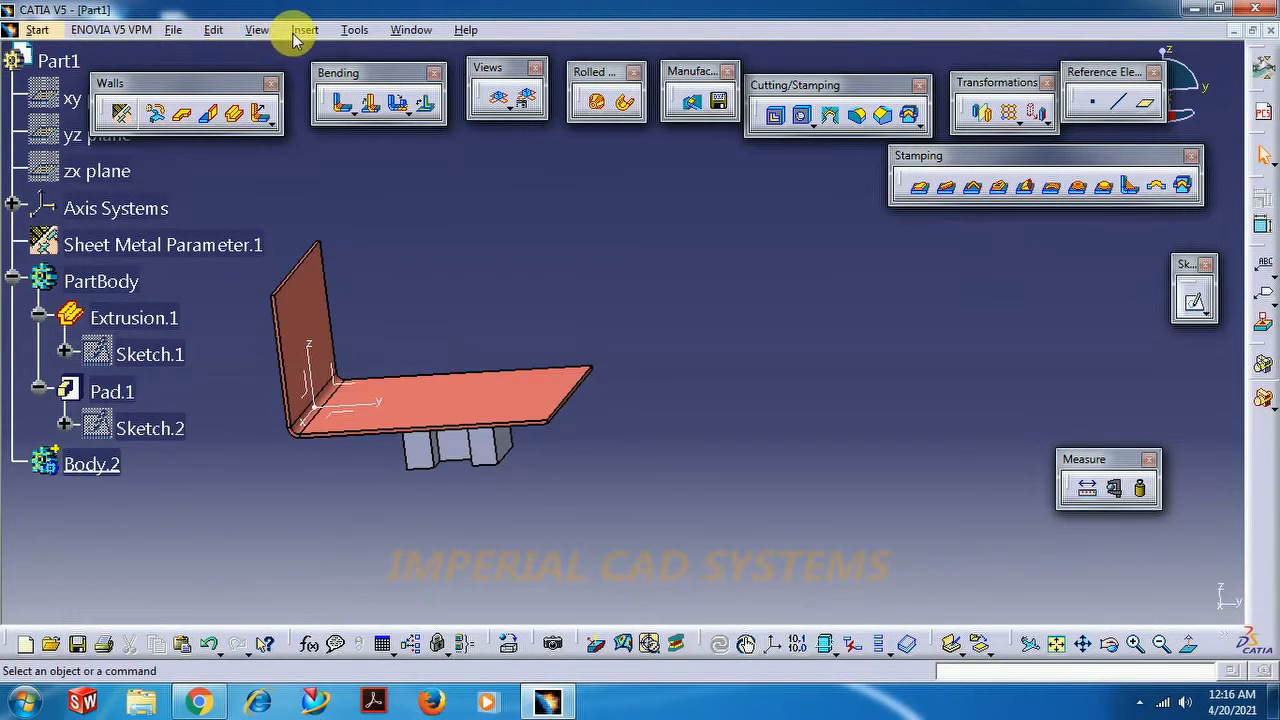
mouse_move(248, 148)
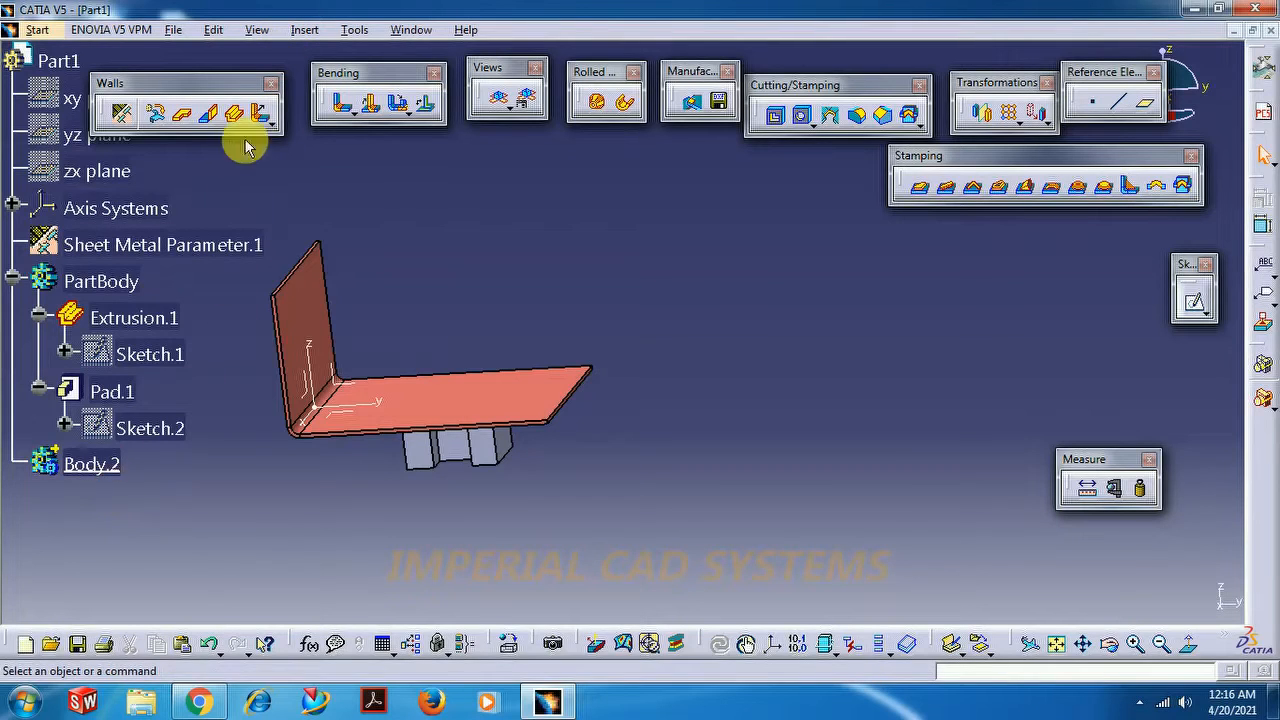
mouse_move(344, 232)
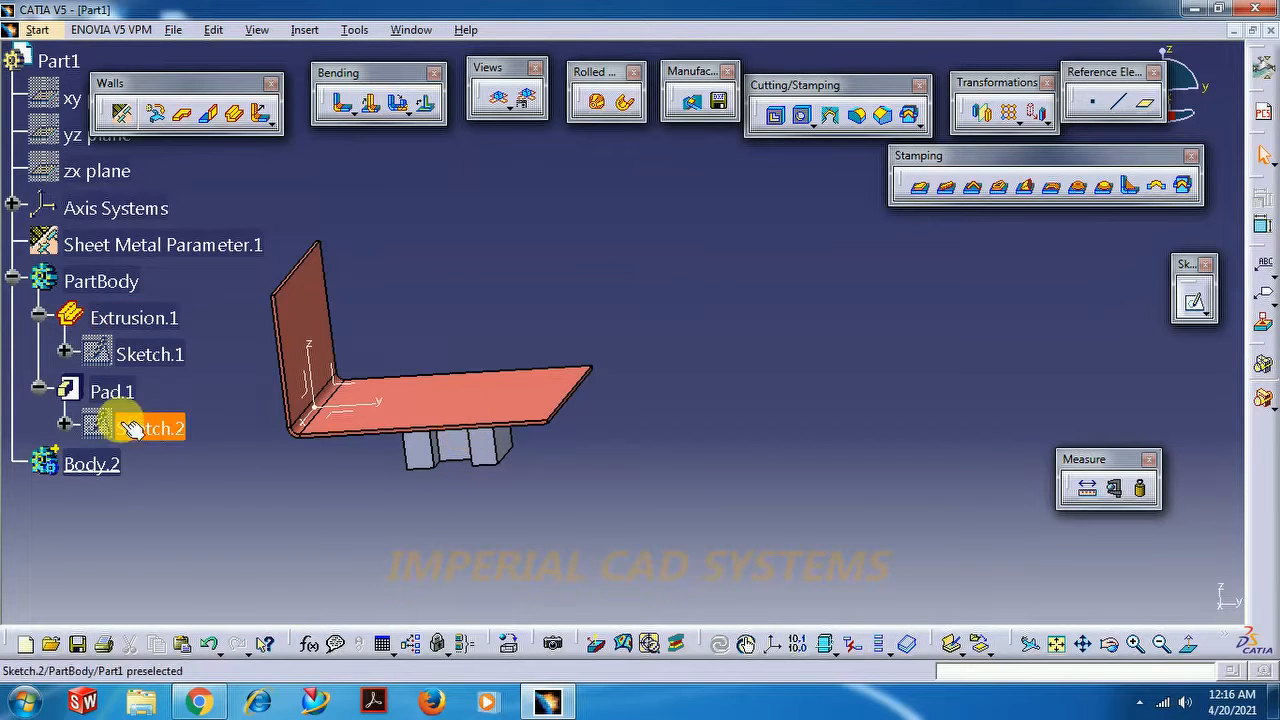
click(150, 354)
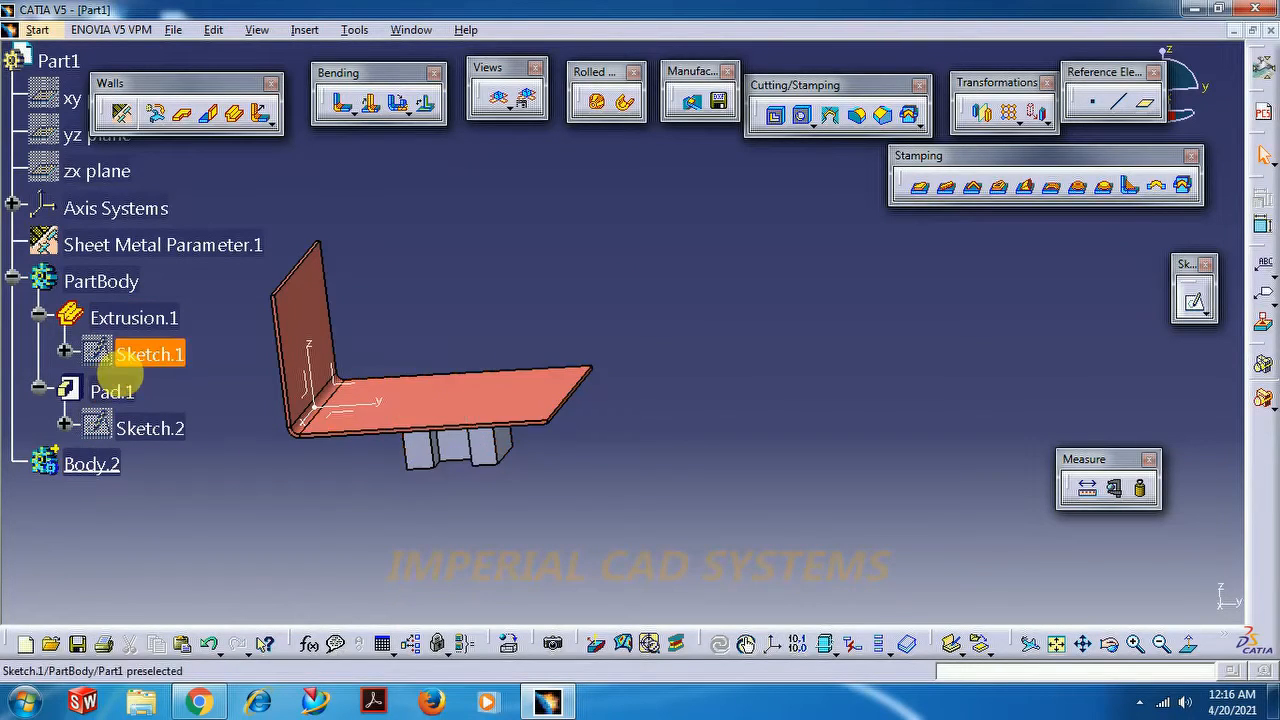
right_click(112, 390)
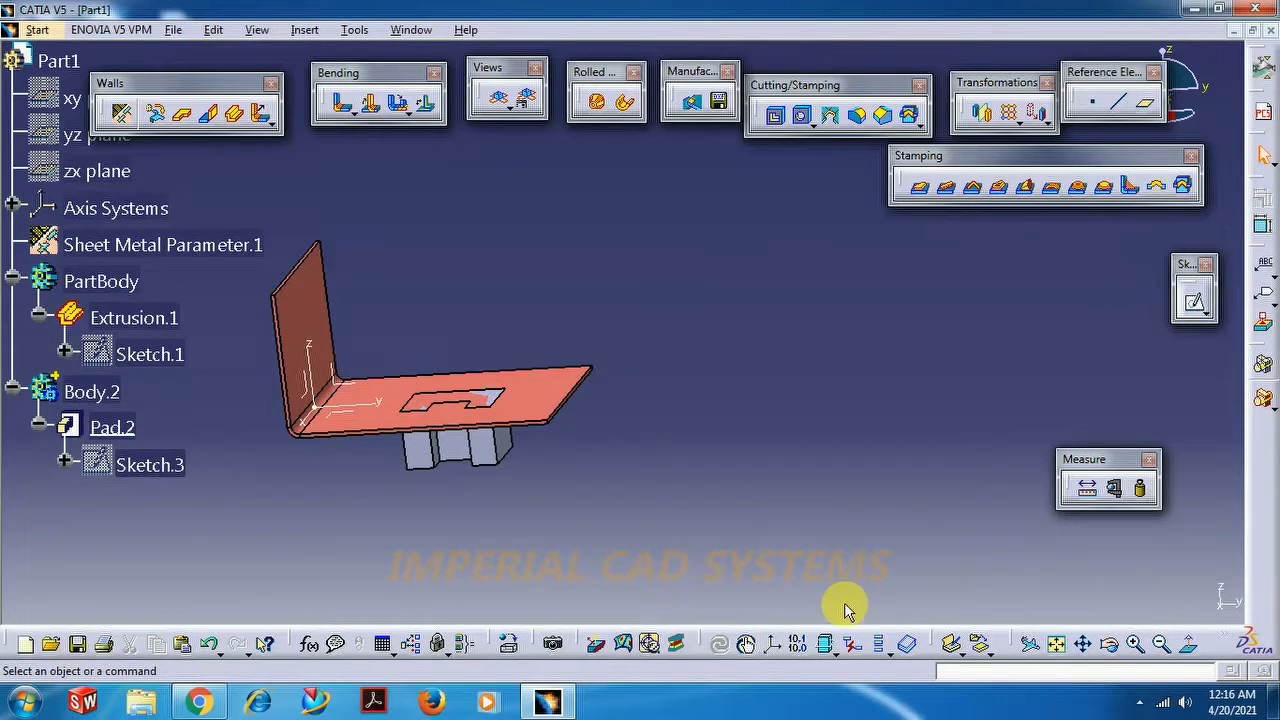
mouse_move(770, 596)
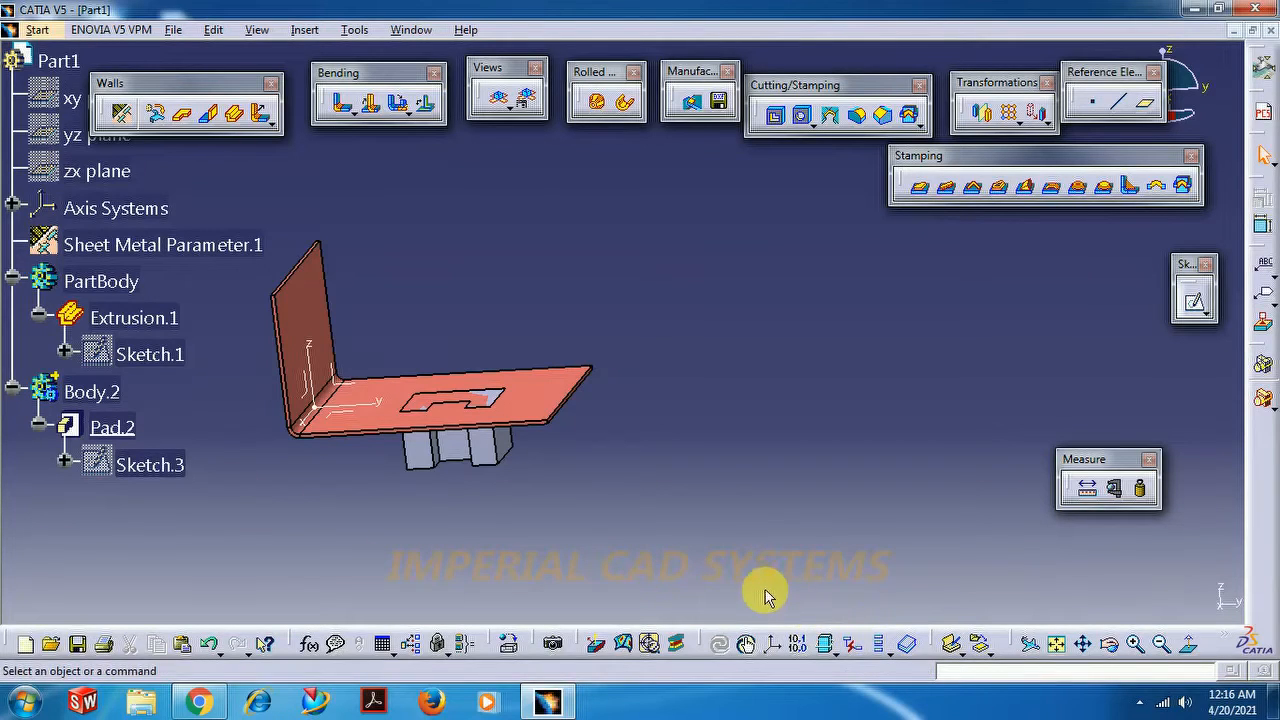
mouse_move(824, 616)
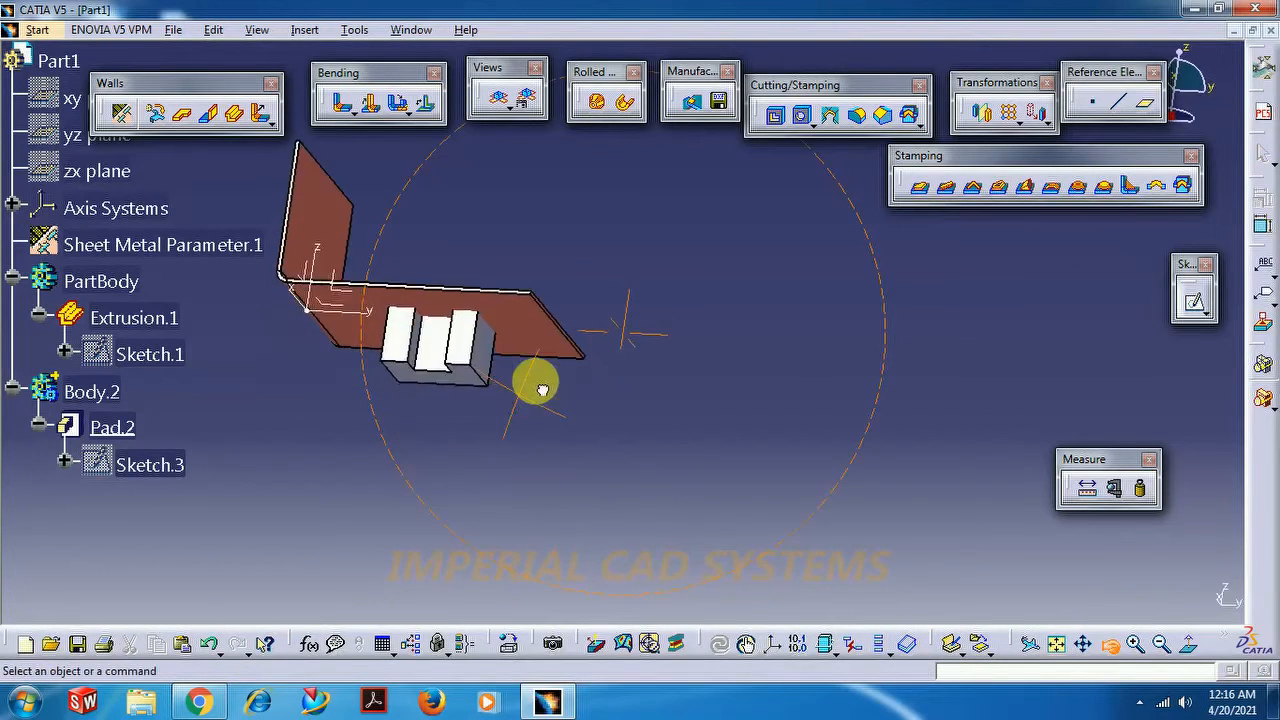
click(36, 30)
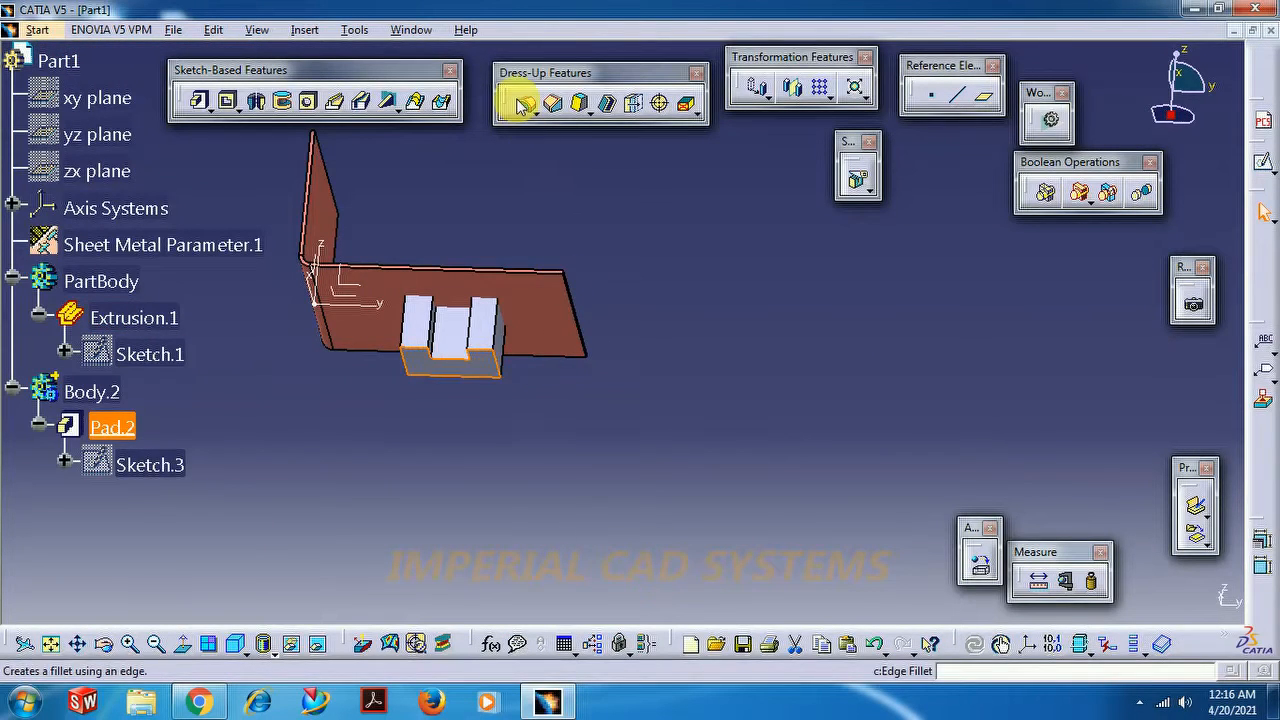
- Round an edge of Pad.2 with a 5 mm edge fillet
click(528, 104)
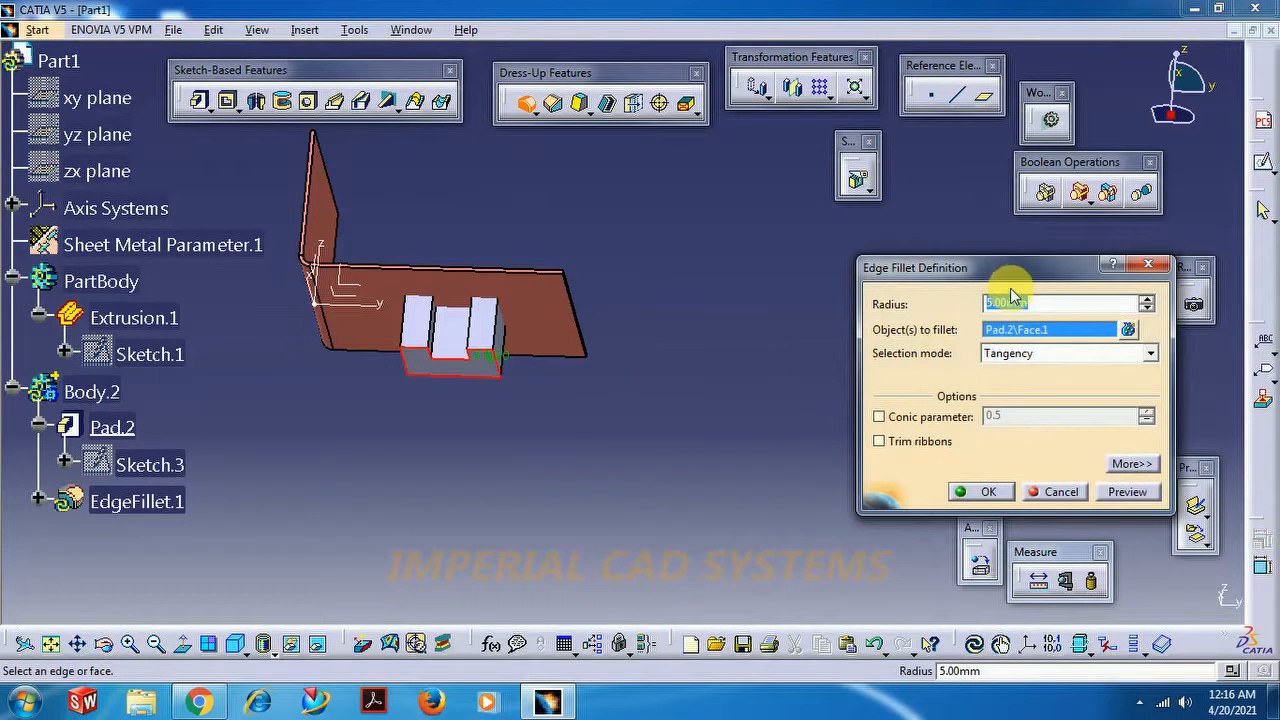
click(988, 492)
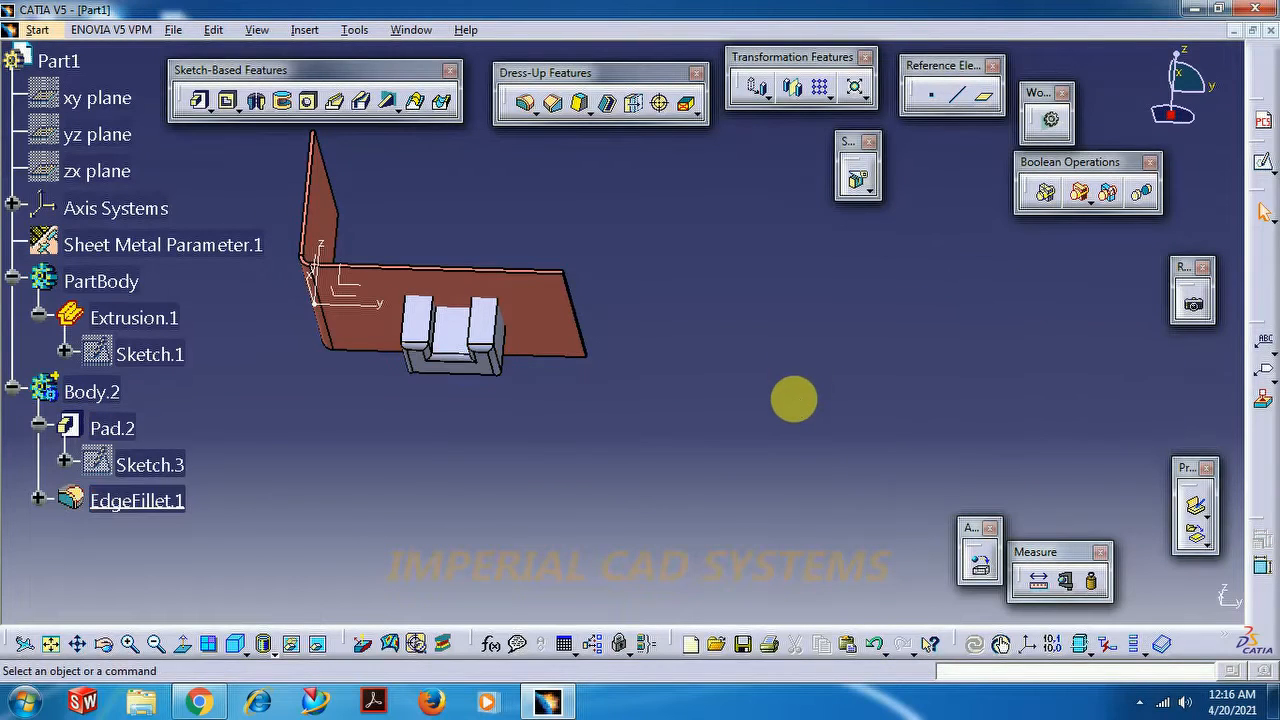
mouse_move(816, 644)
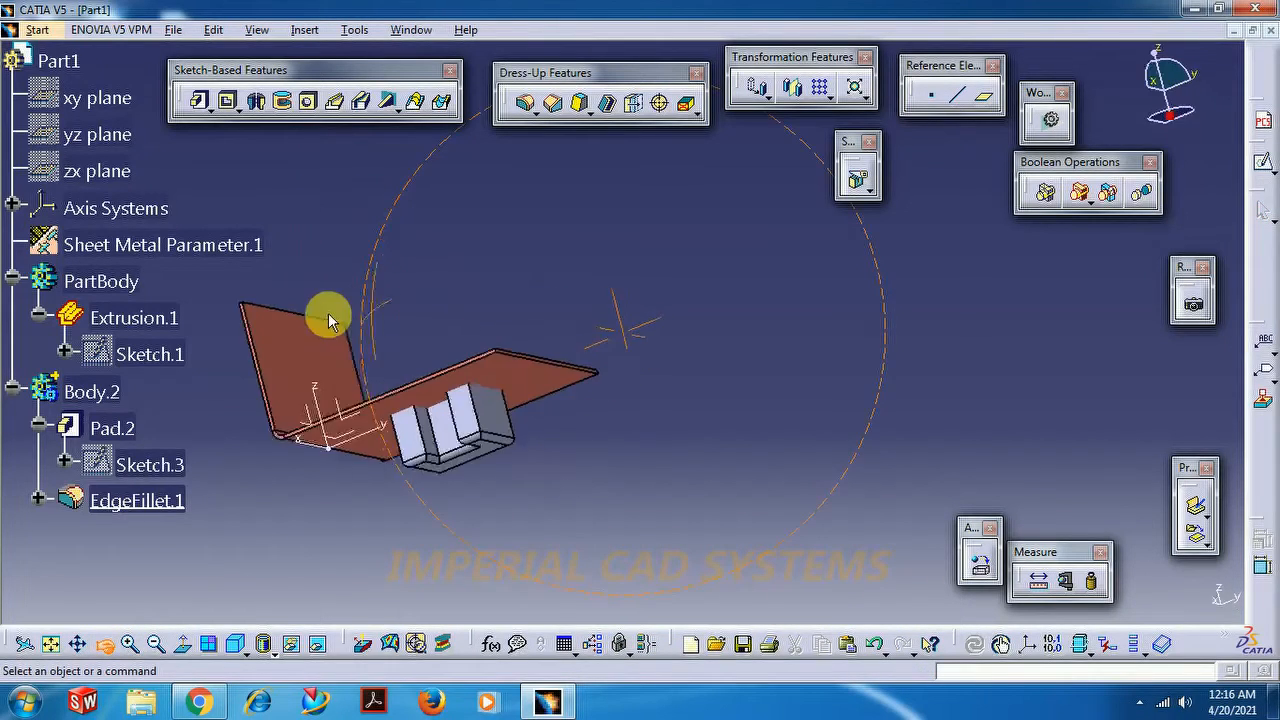
- Switch back to the Generative Sheetmetal Design workbench
click(104, 644)
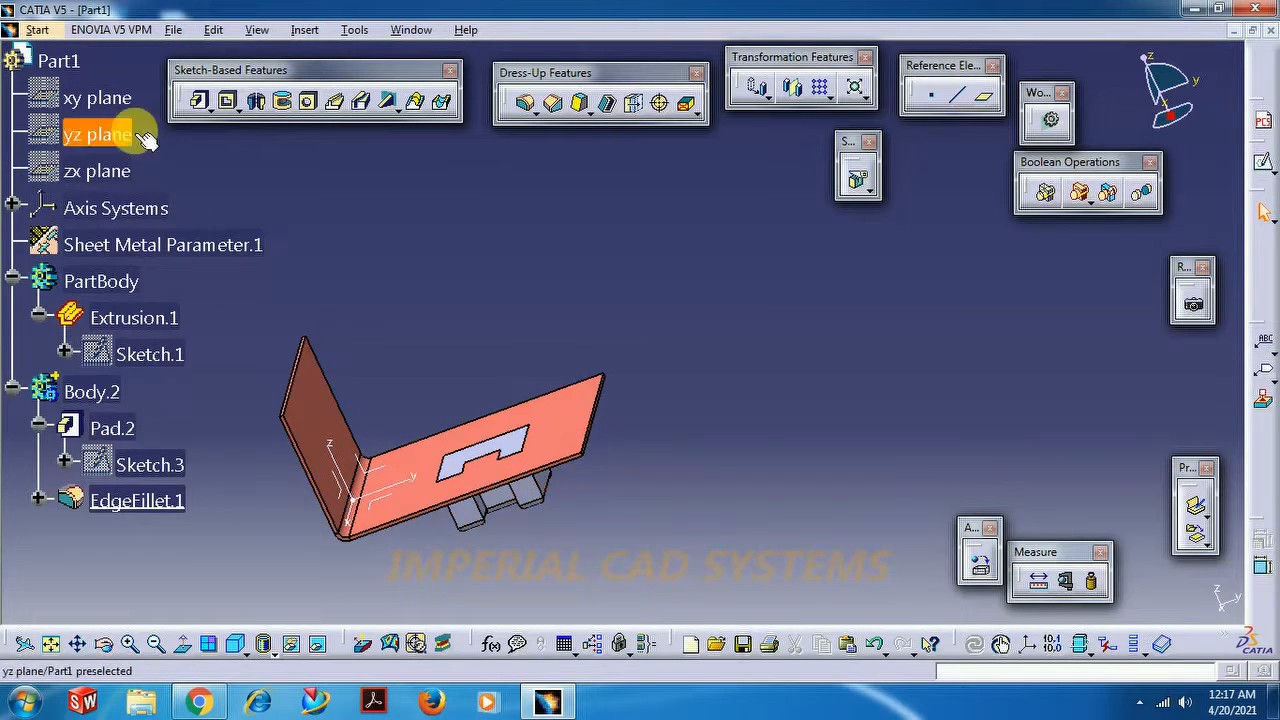
click(36, 30)
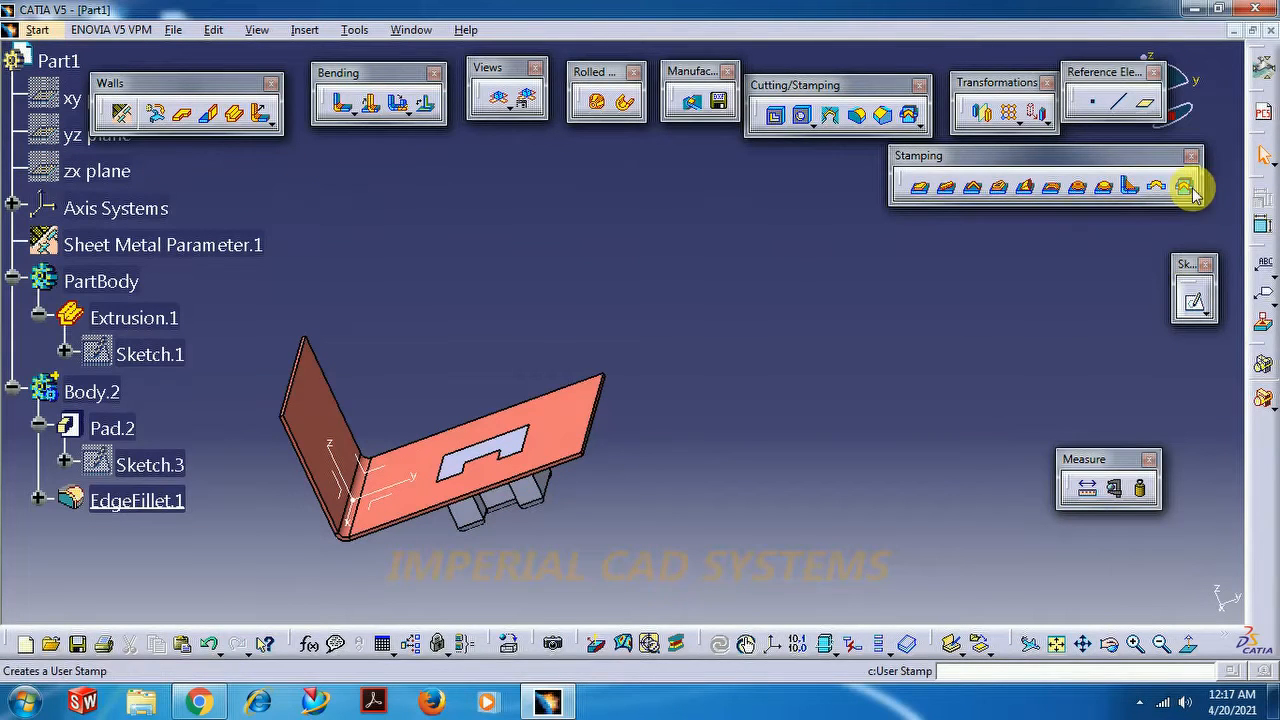
- Place a punch user stamp inside Extrusion.1 on the base face at a picked point; its fillet fails to update
click(1184, 188)
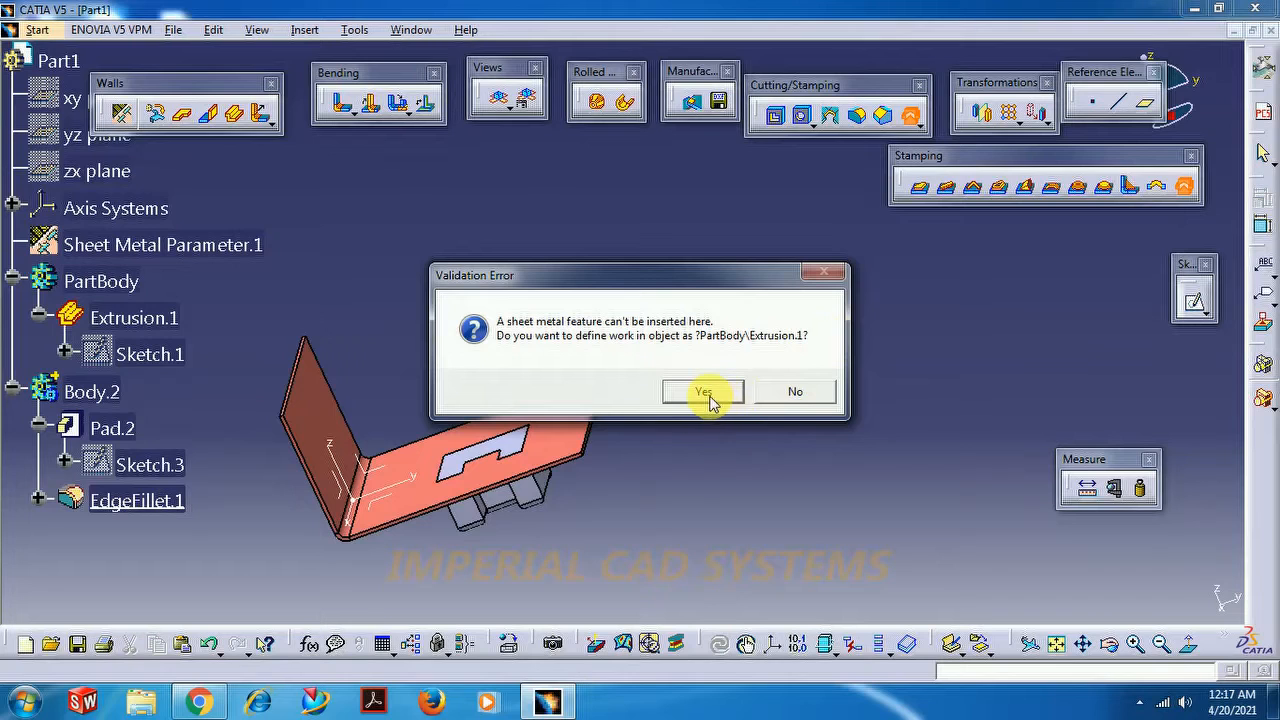
click(704, 390)
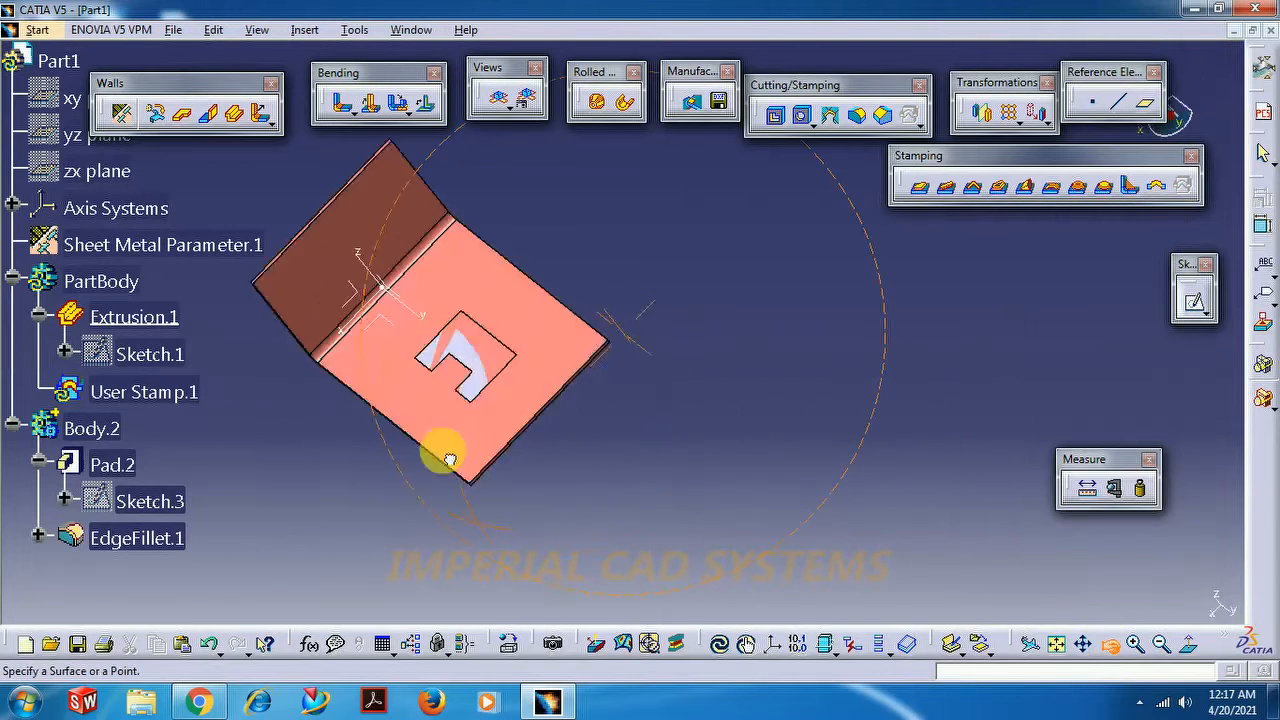
click(1184, 186)
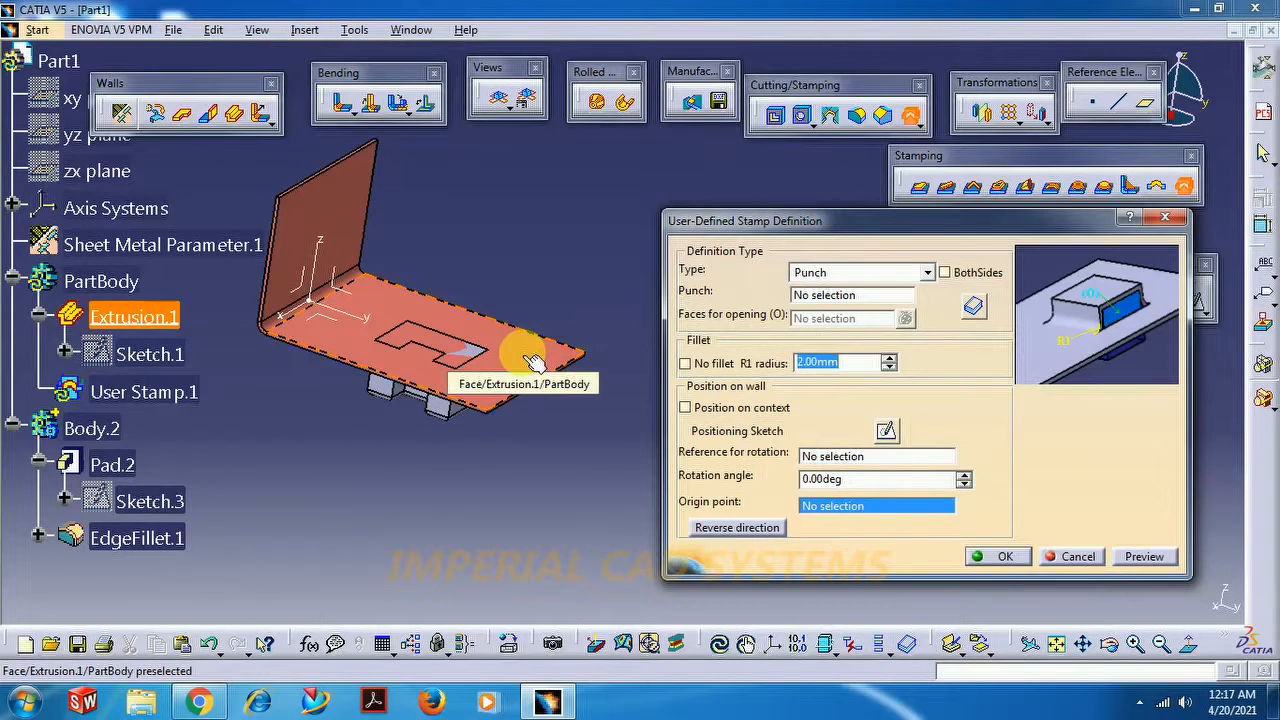
click(524, 356)
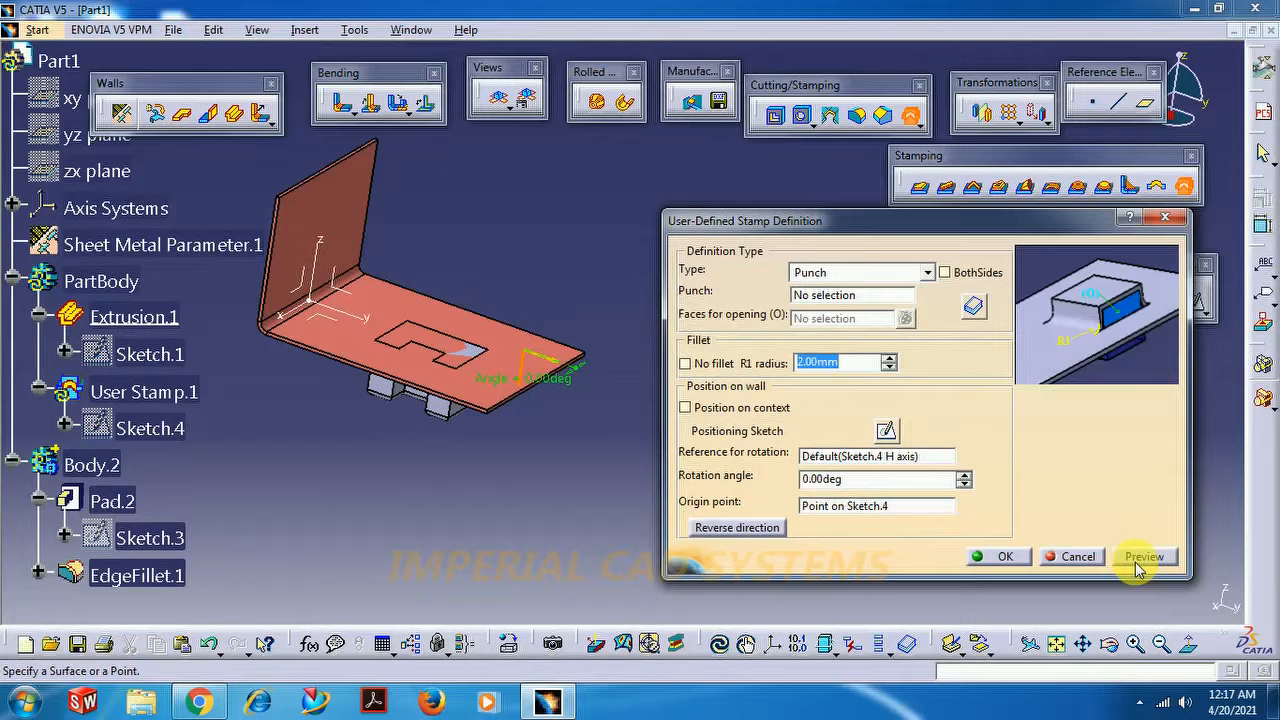
mouse_move(510, 356)
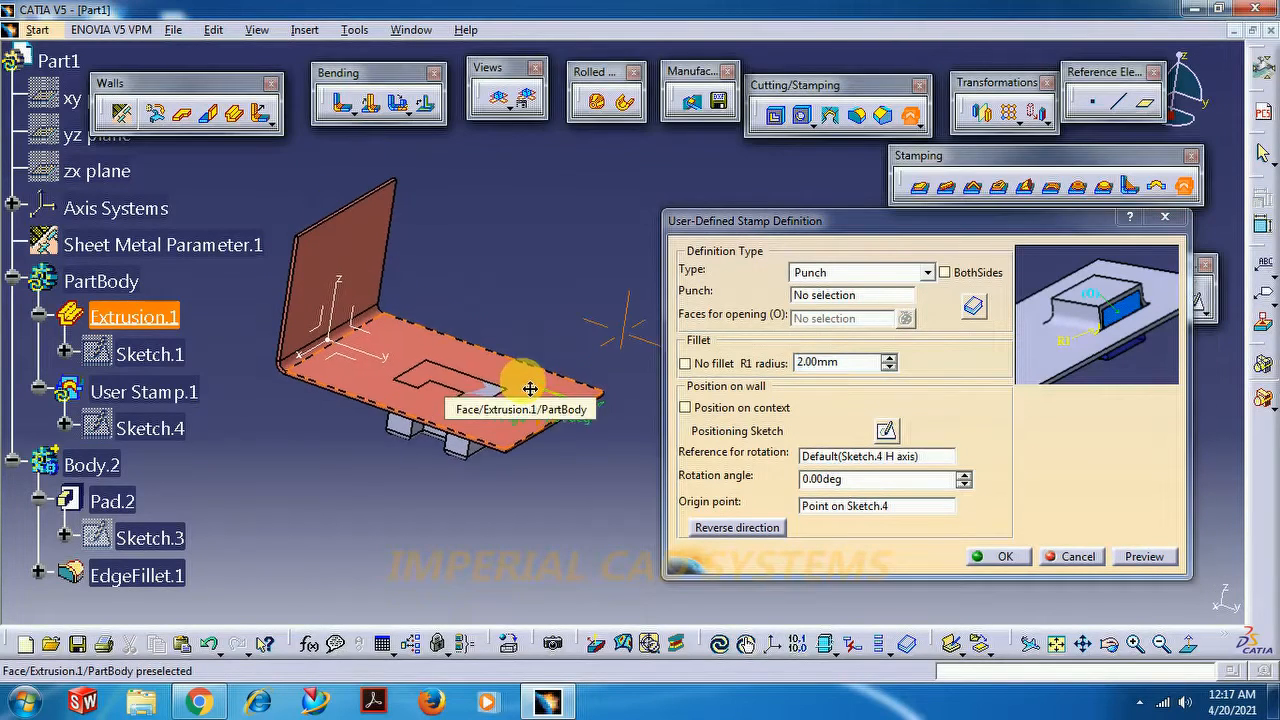
click(850, 294)
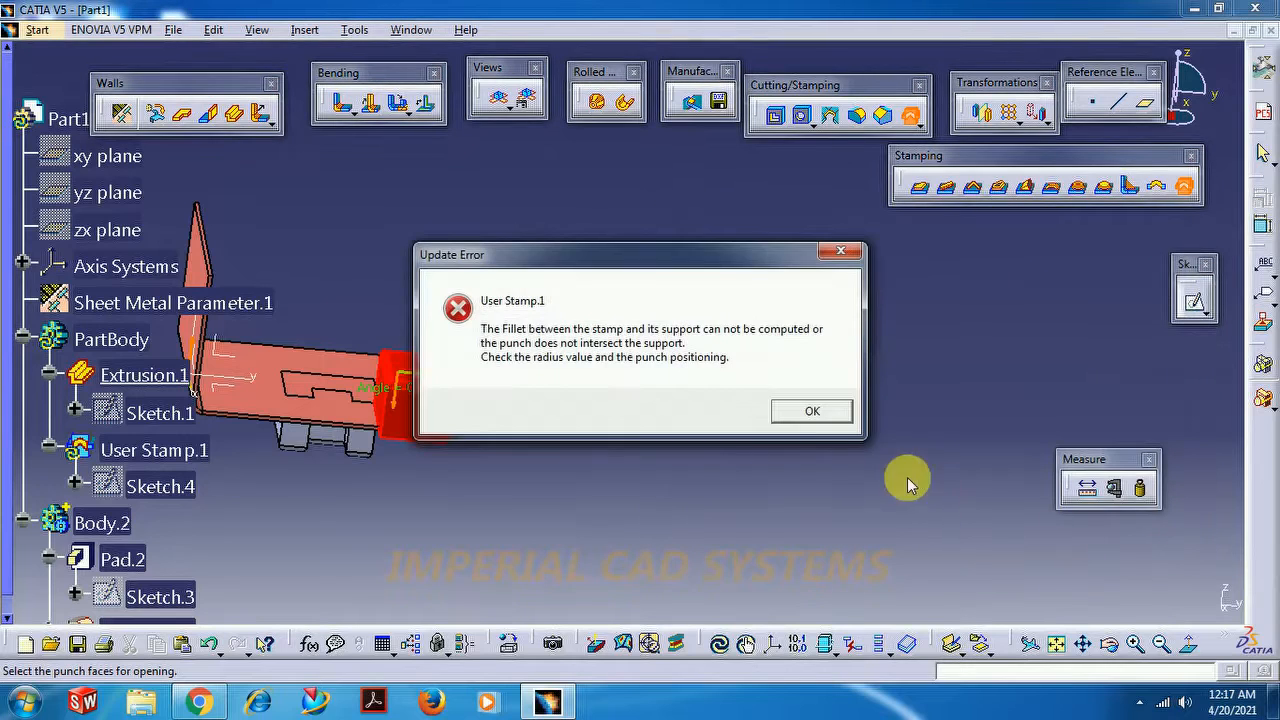
- Dismiss the error, keep Body.2 punch positioned on context, preview and confirm User Stamp.1
click(812, 410)
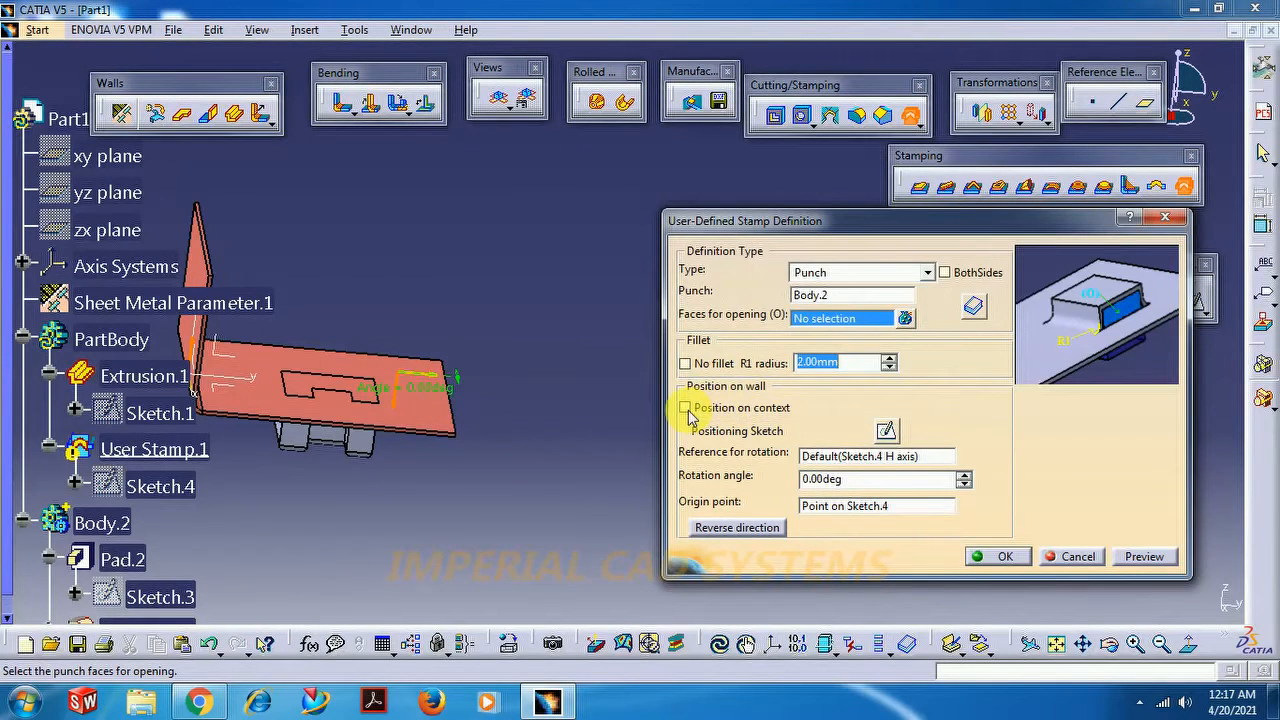
click(686, 408)
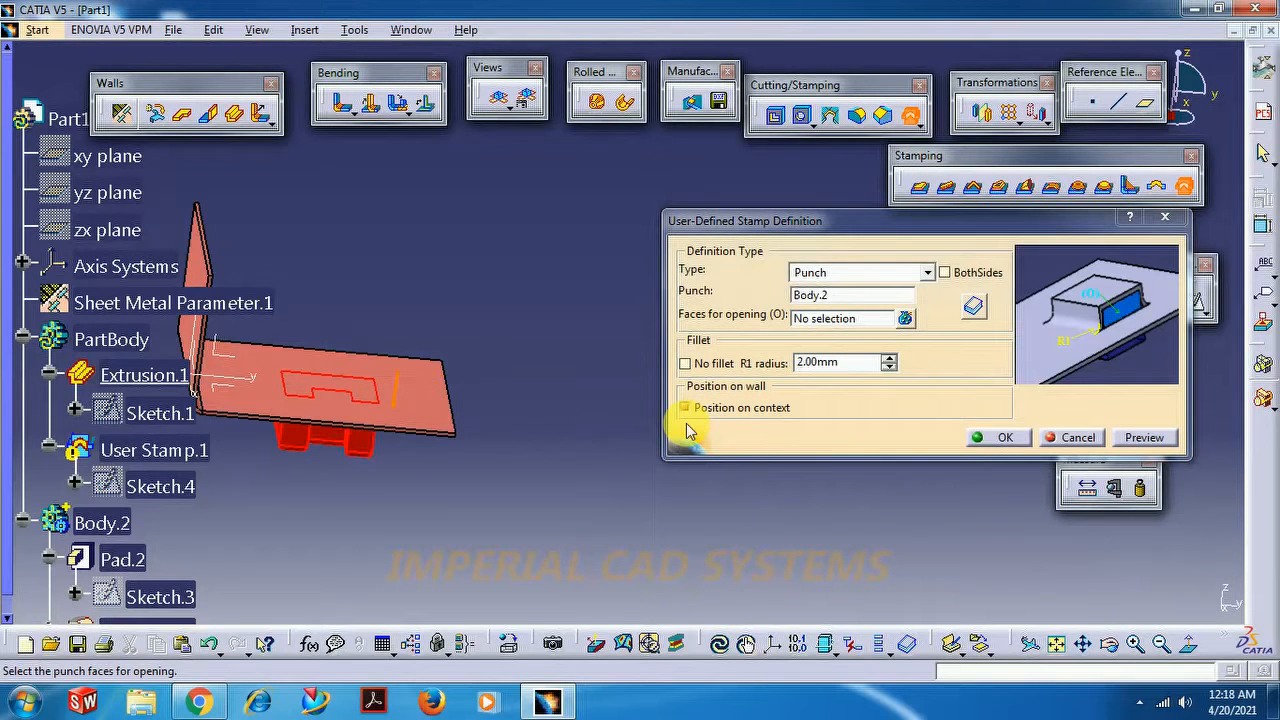
mouse_move(1144, 436)
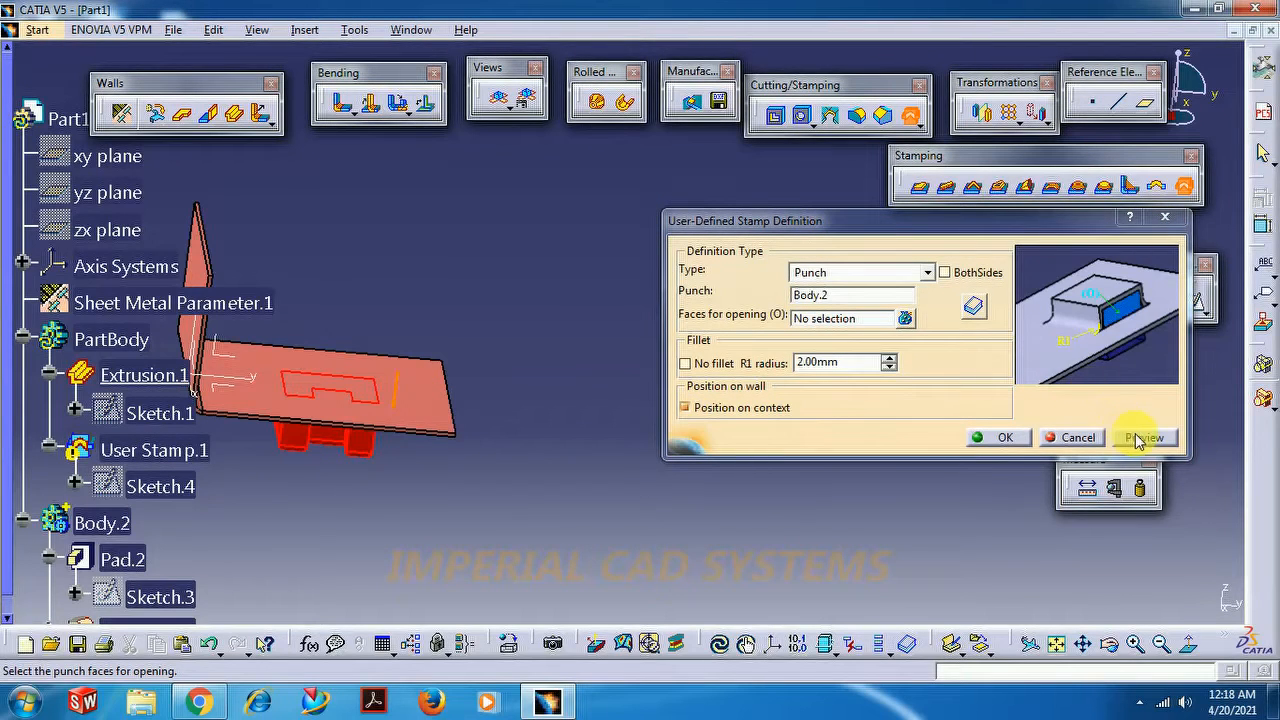
click(1144, 436)
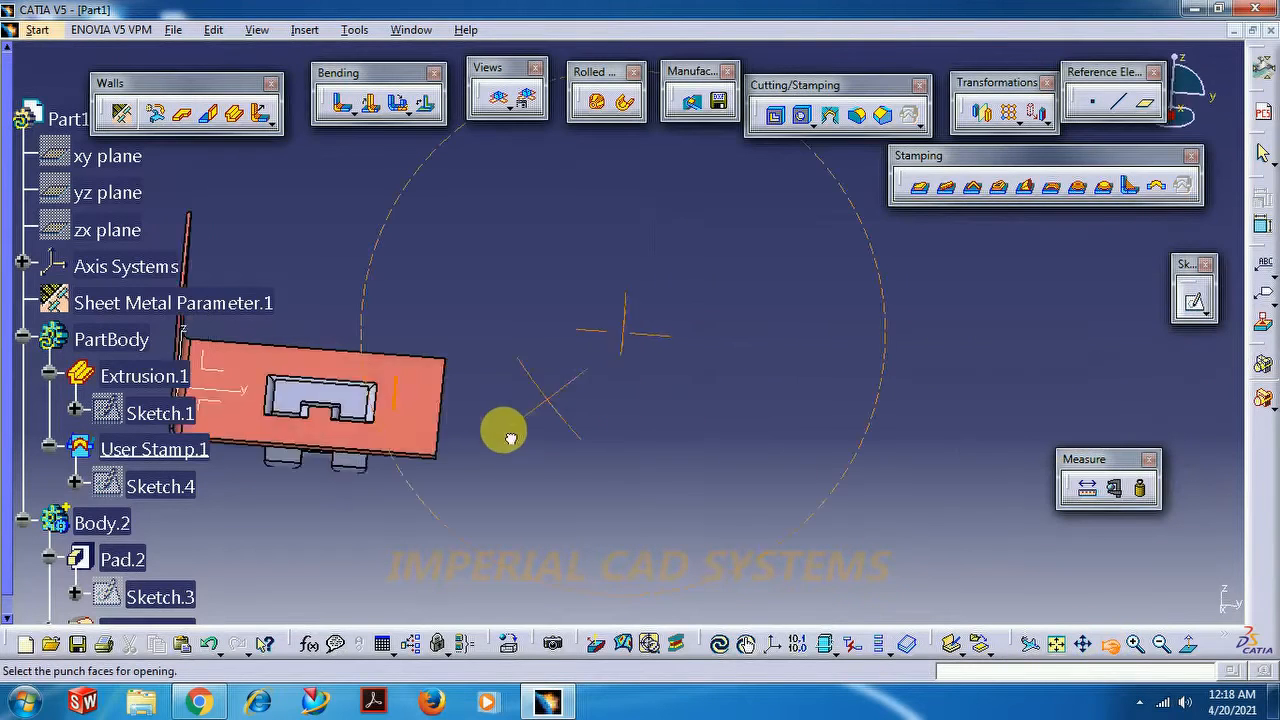
drag(504, 436, 610, 256)
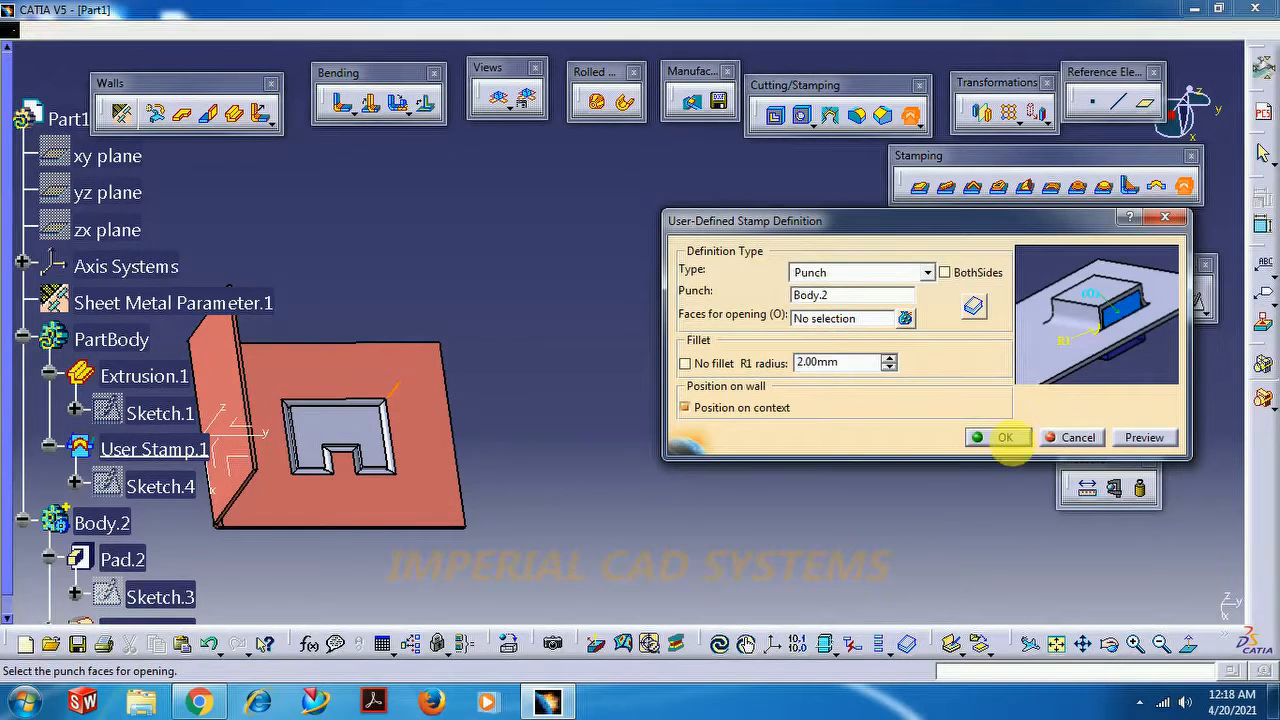
click(1004, 436)
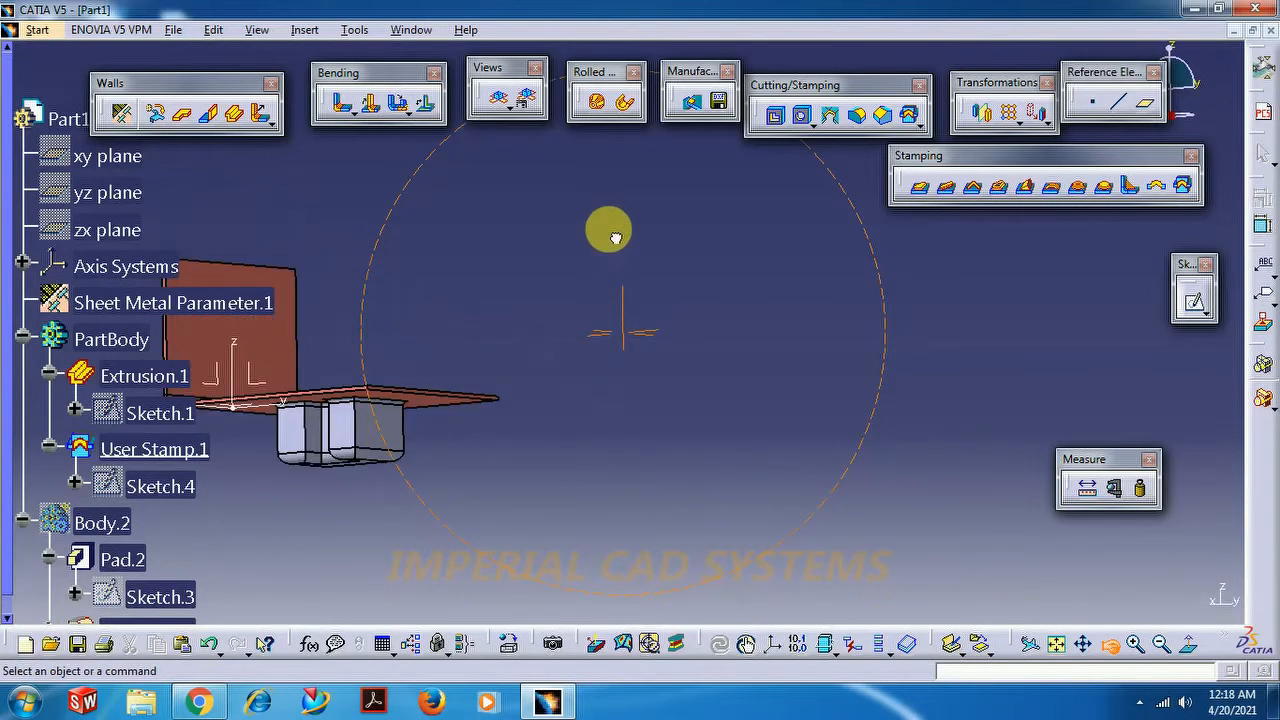
drag(608, 238, 724, 524)
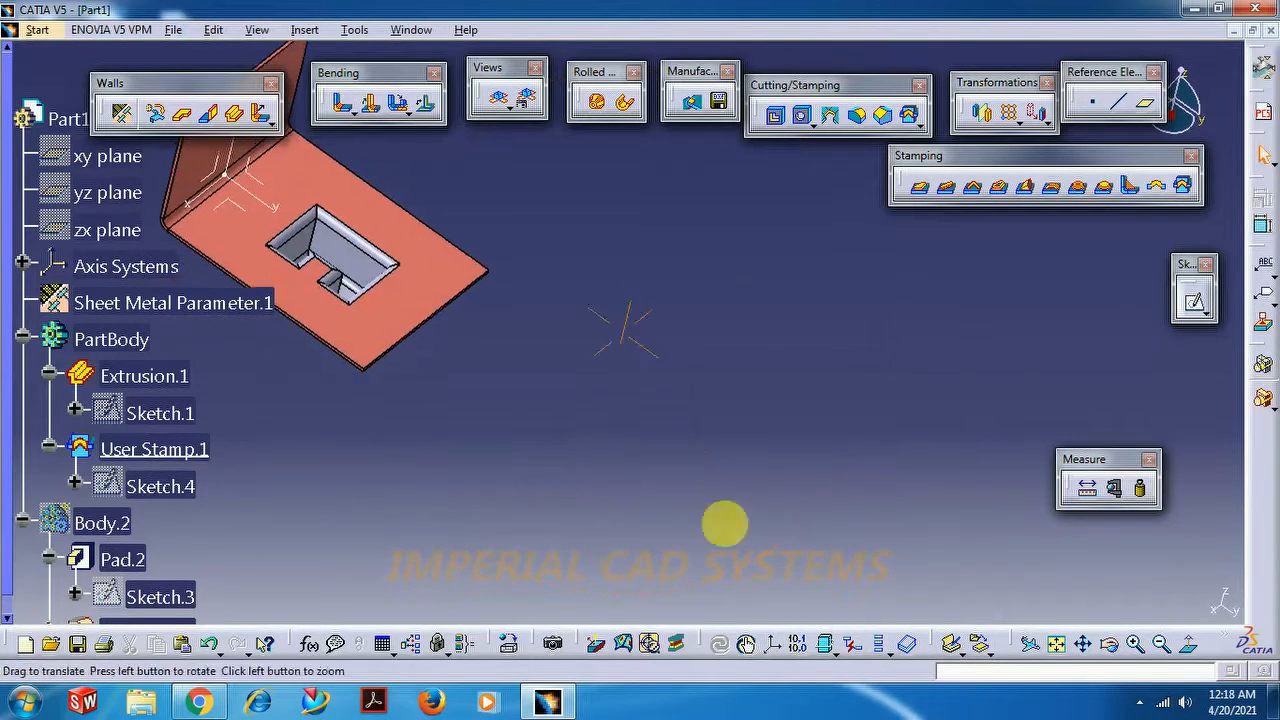
click(1136, 644)
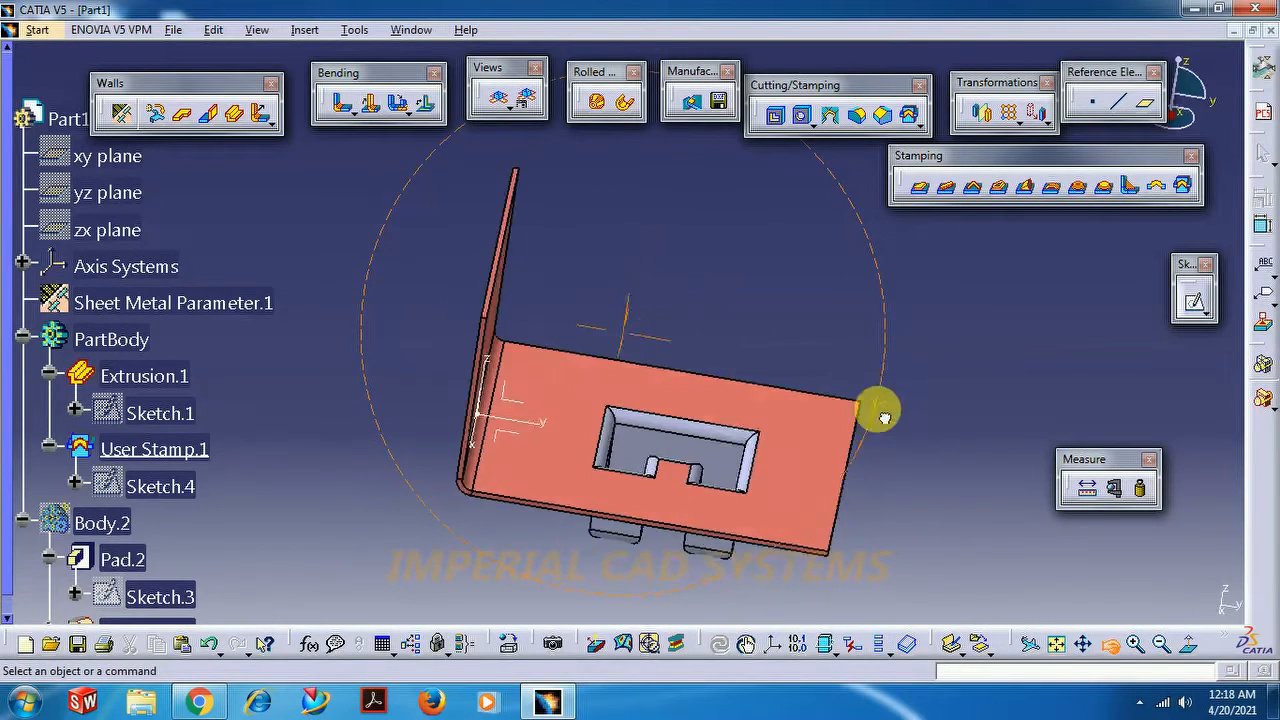
mouse_move(172, 302)
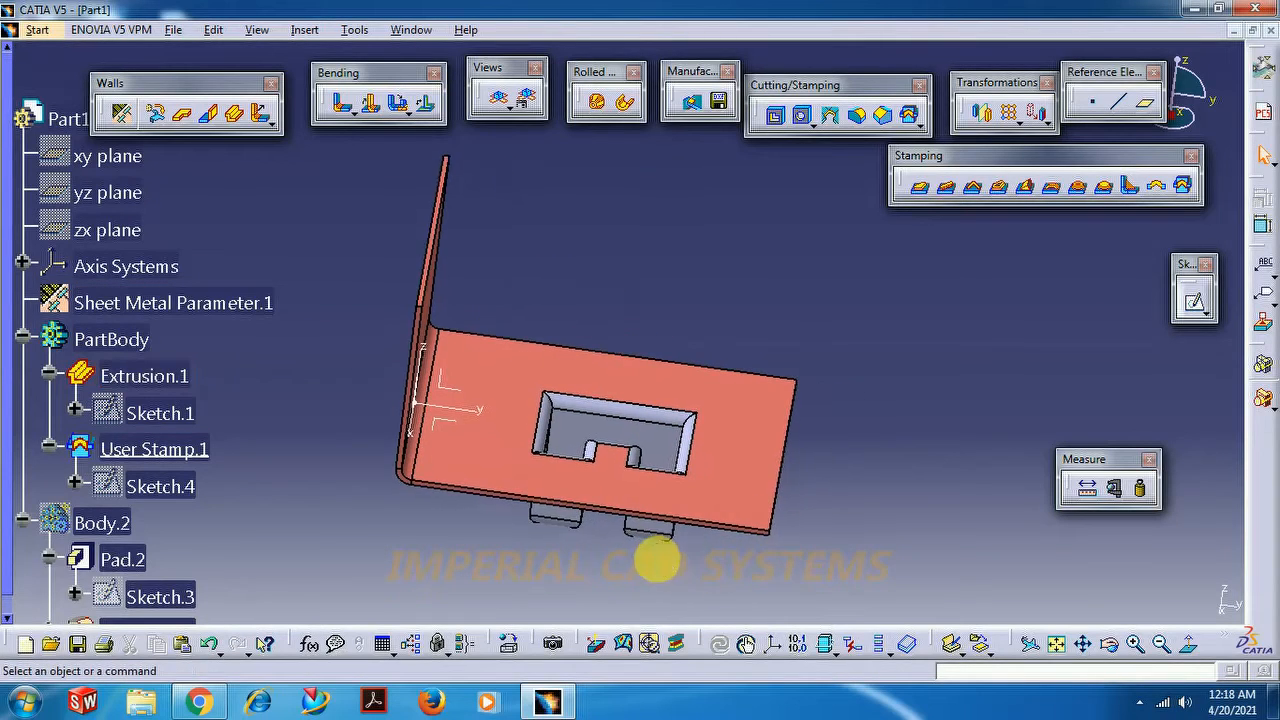
drag(656, 560, 684, 490)
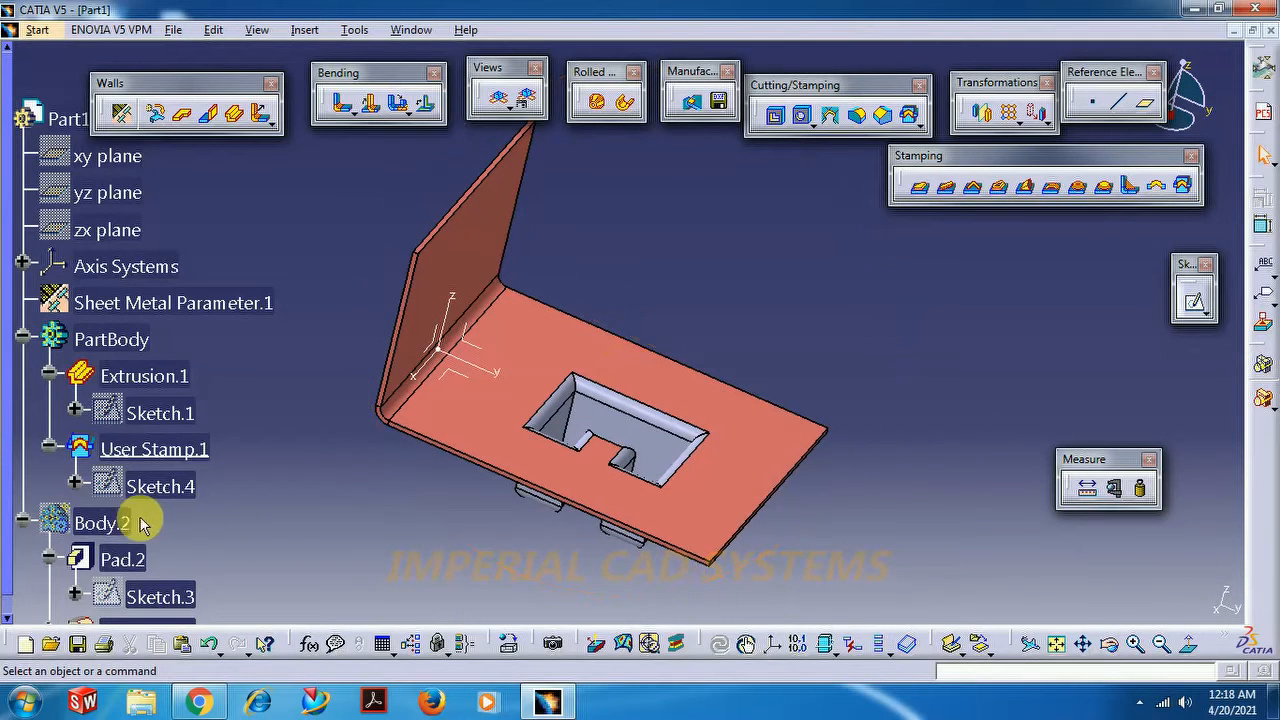
click(154, 448)
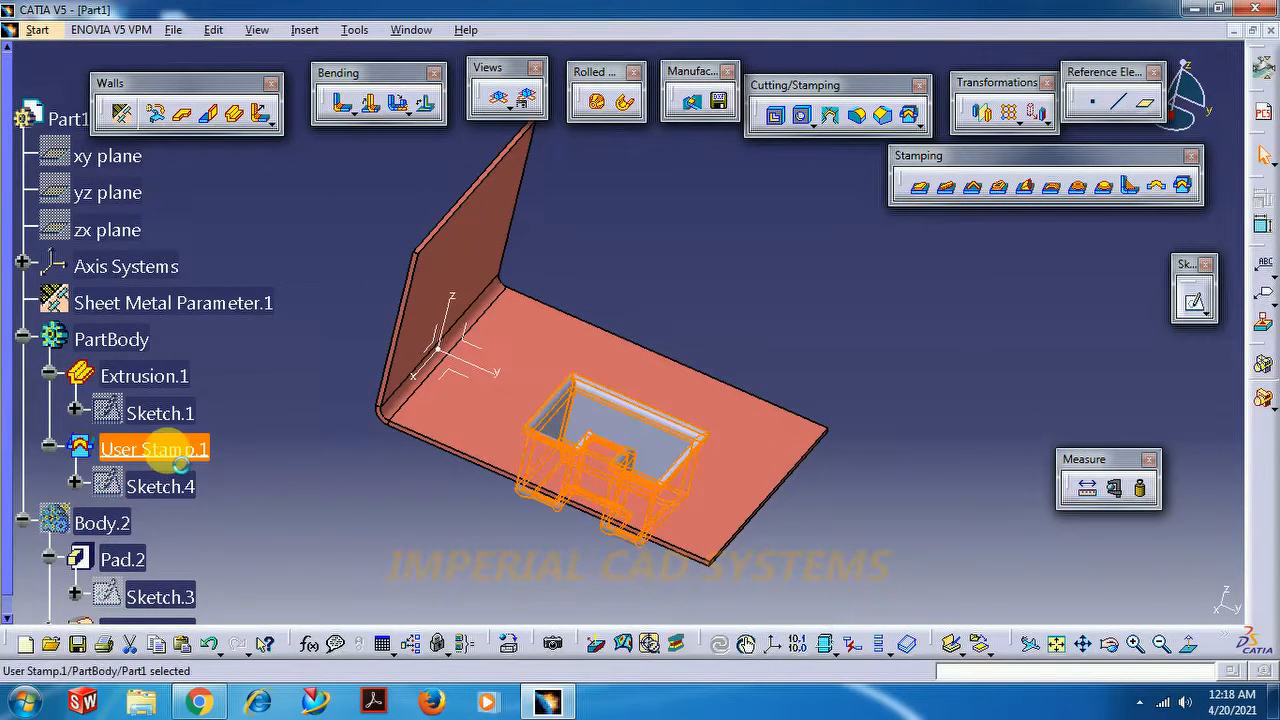
- Edit User Stamp.1 with Body.2 as punch and faces for opening, then view the punch from below
double_click(154, 448)
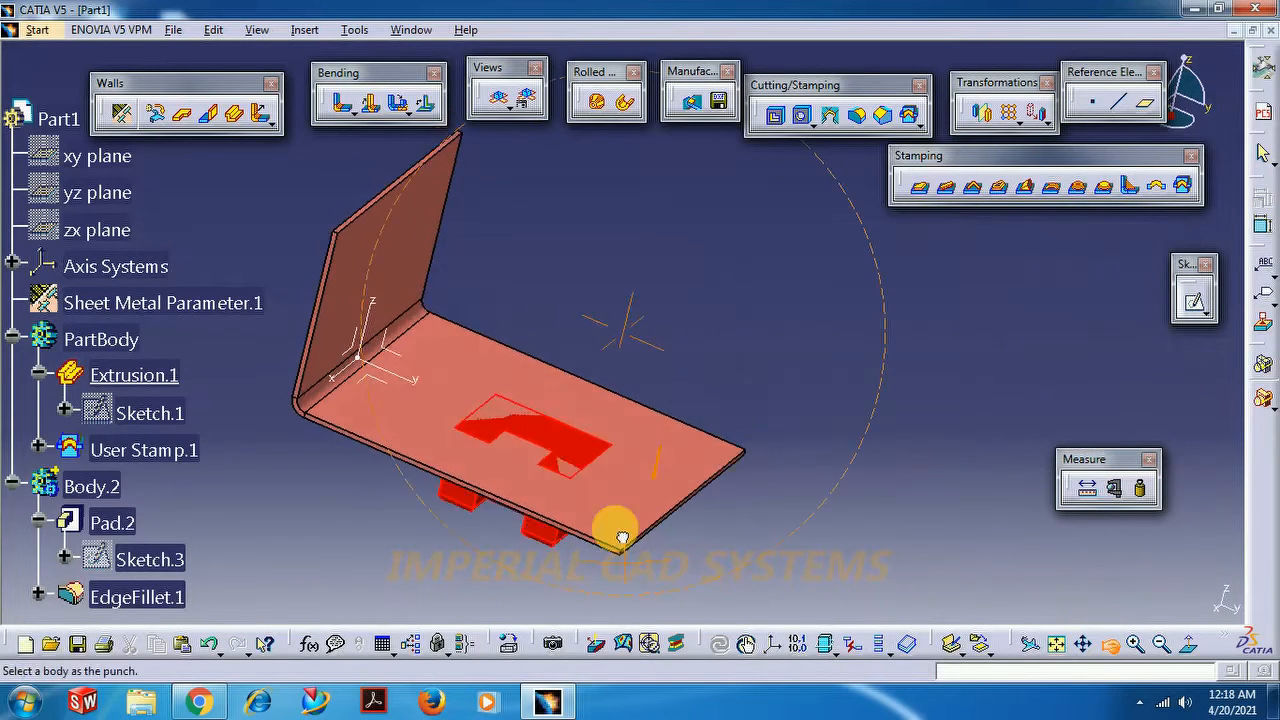
click(616, 528)
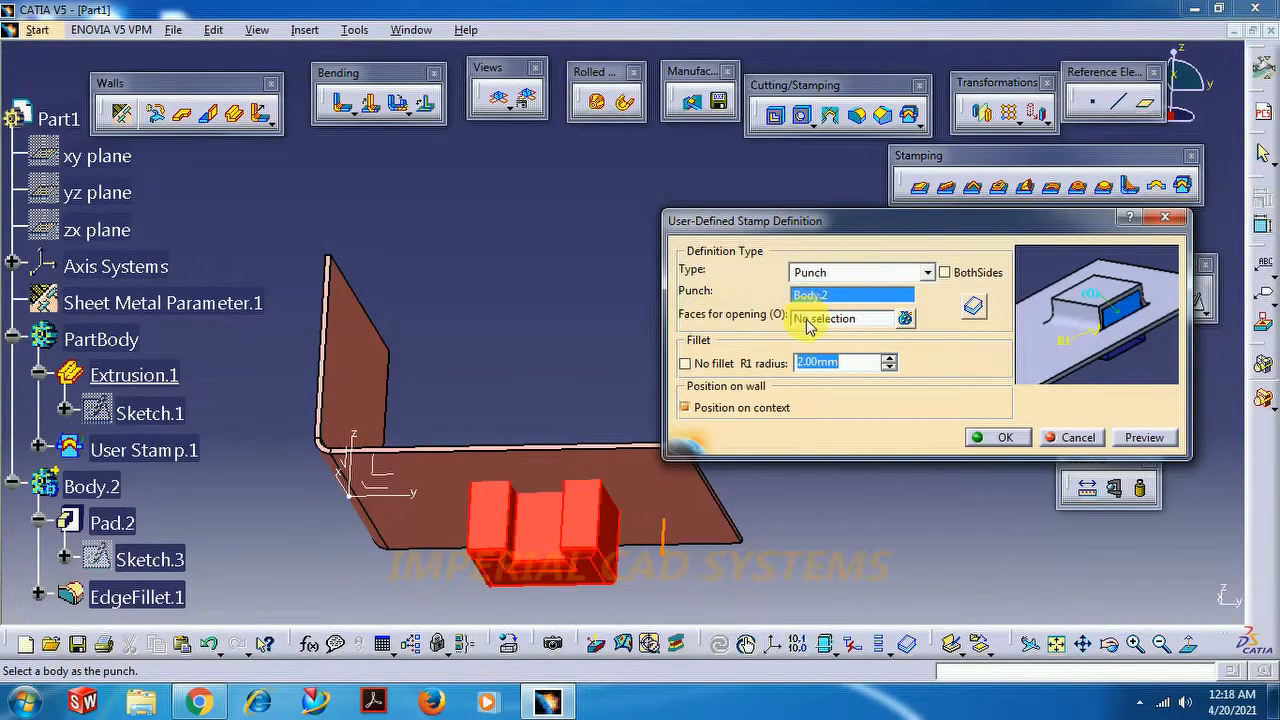
click(844, 318)
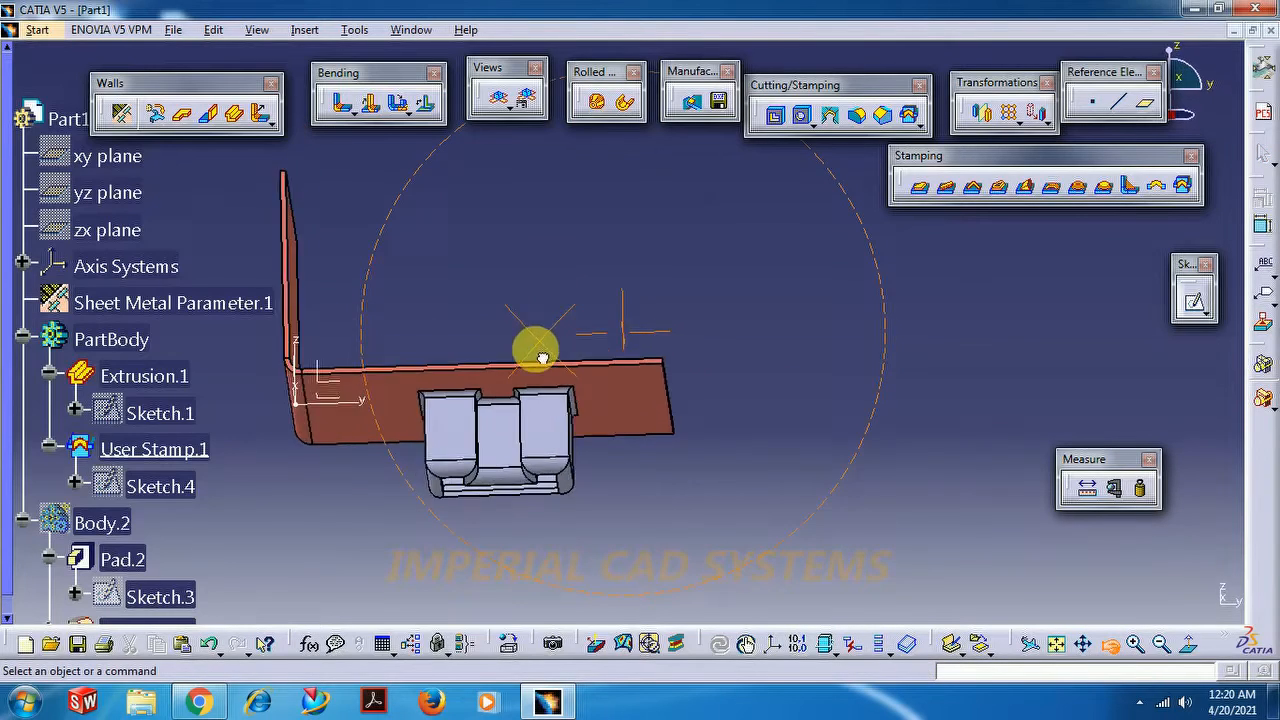
drag(540, 356, 432, 548)
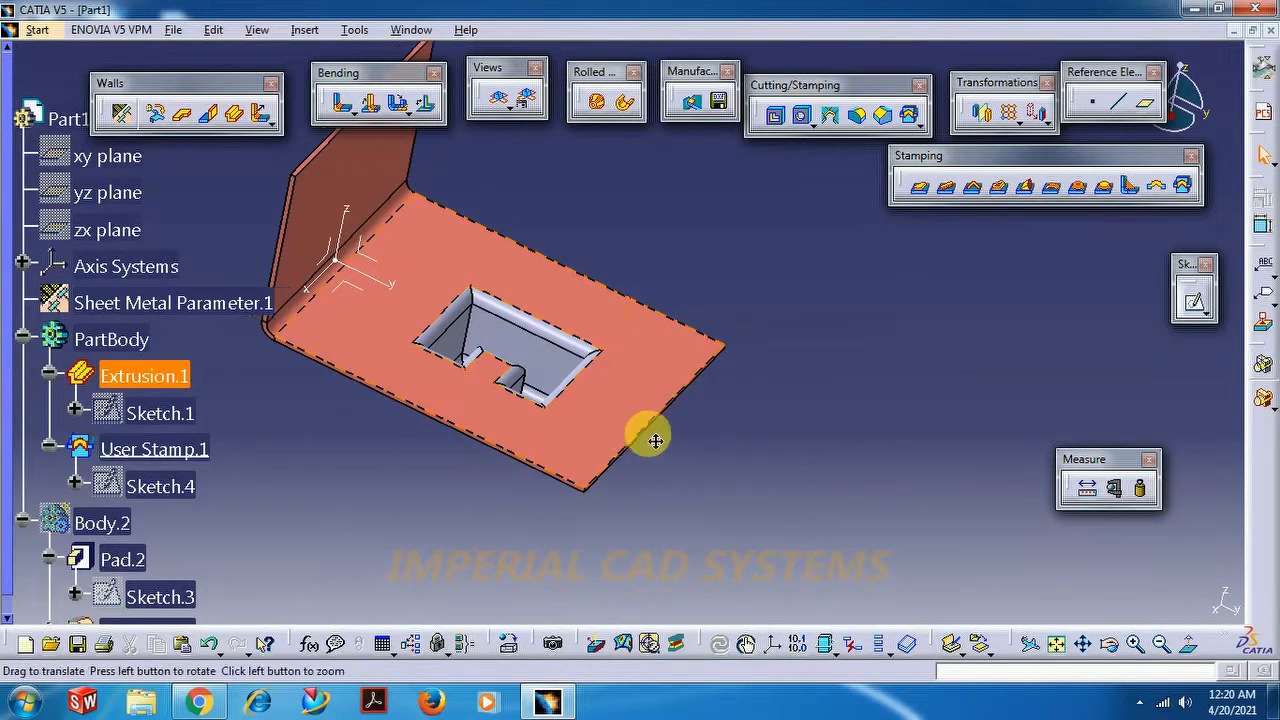
- Switch back to the Part Design workbench via the Start menu
drag(656, 440, 740, 464)
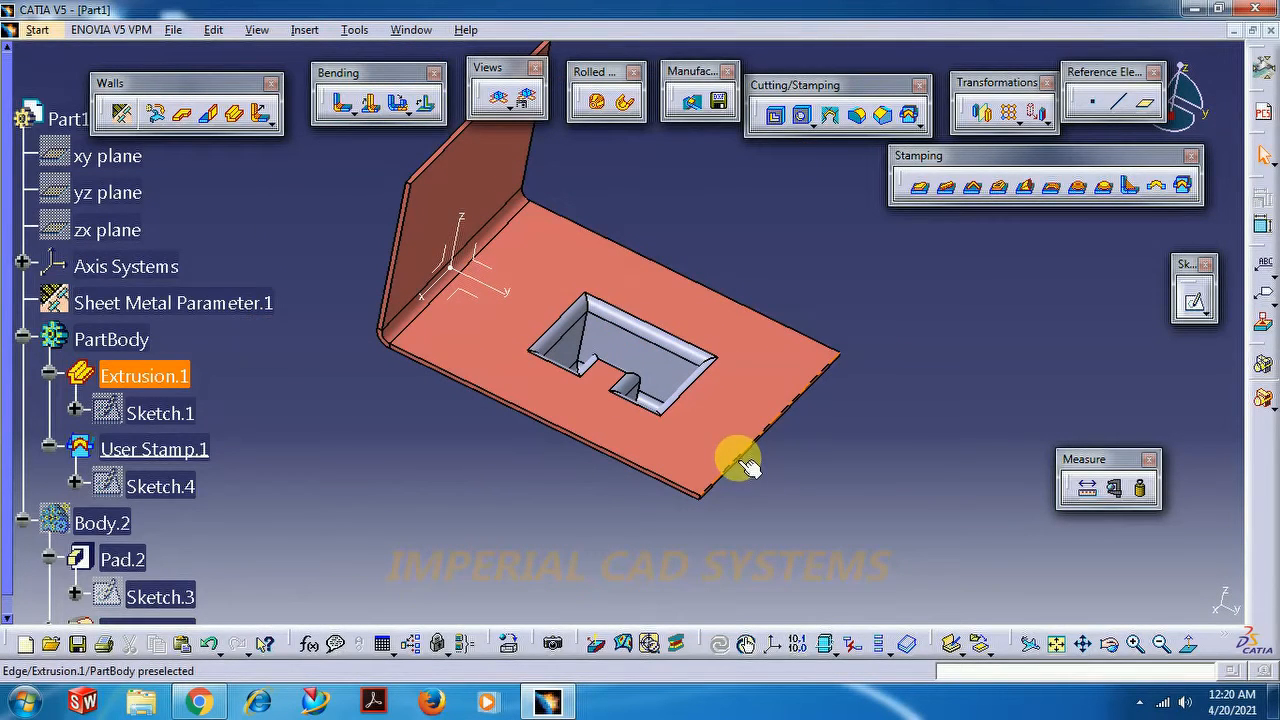
click(304, 30)
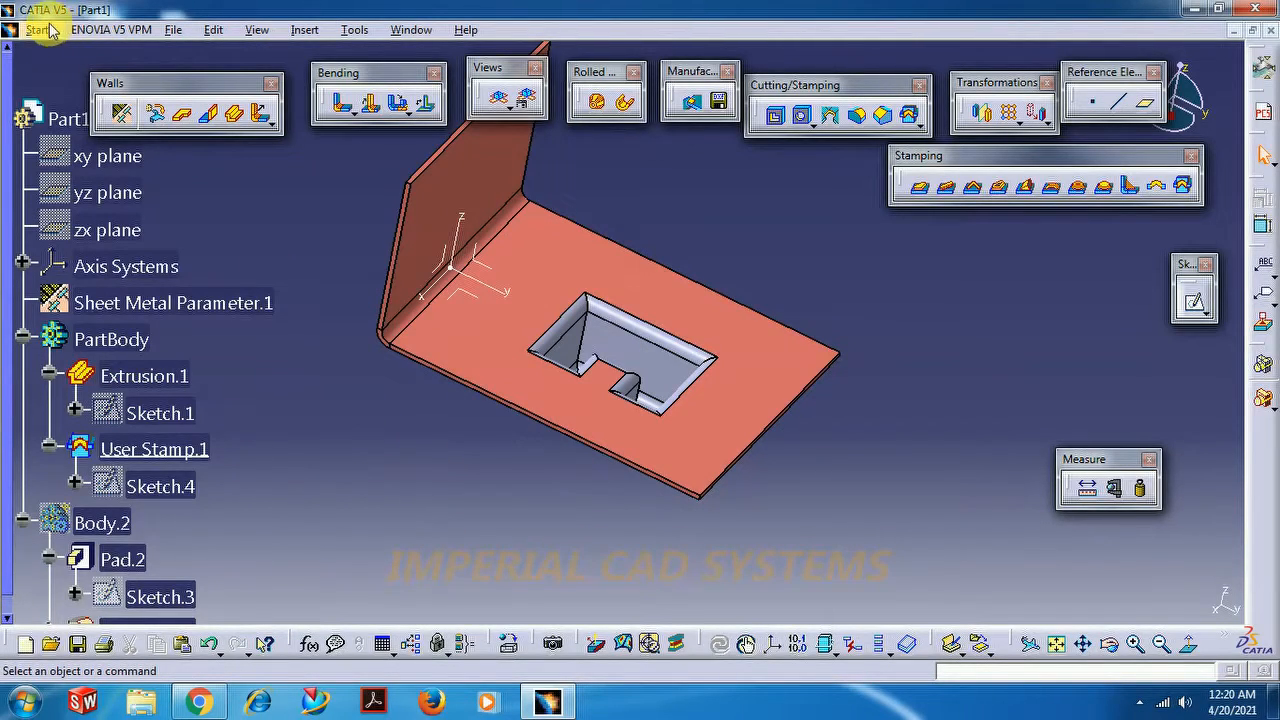
click(36, 30)
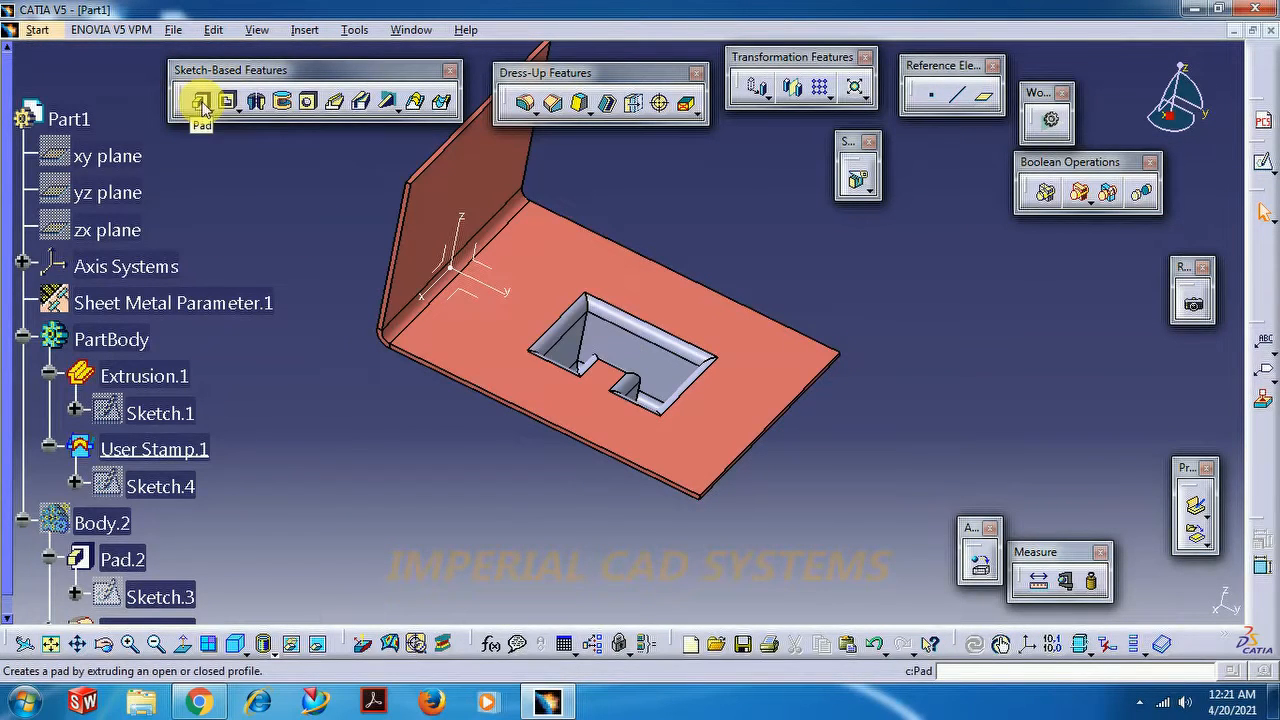
mouse_move(256, 104)
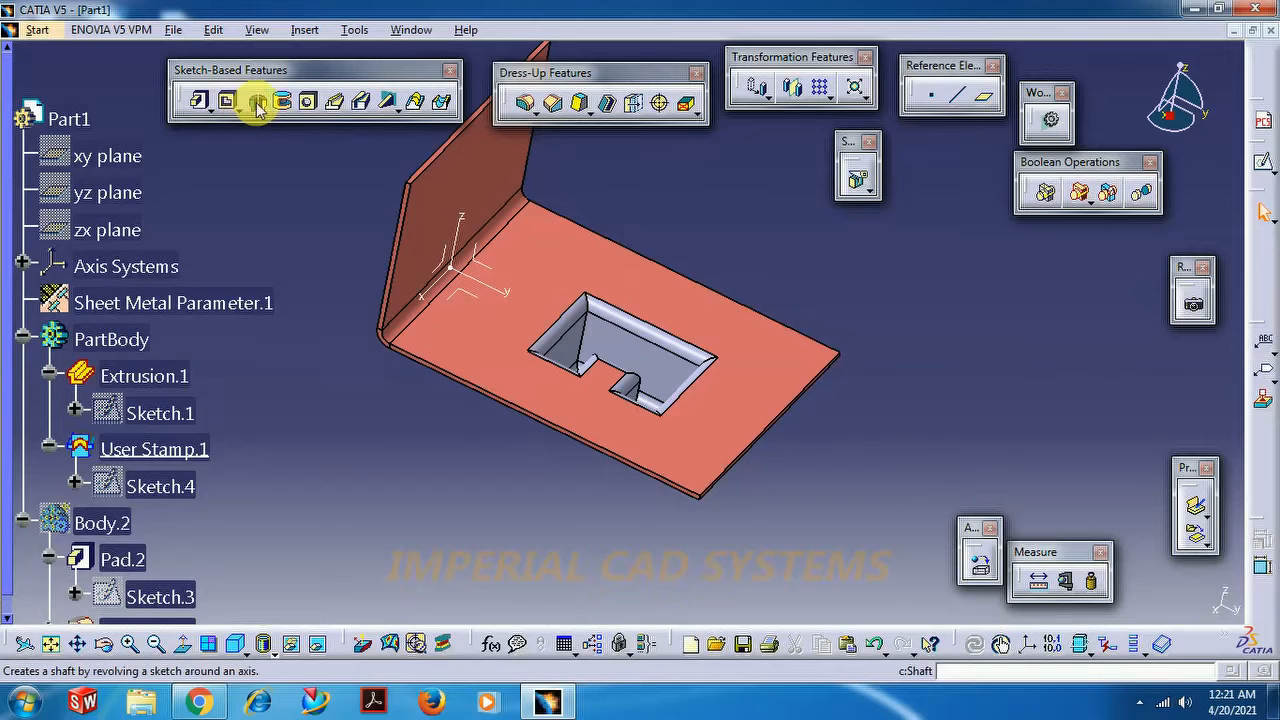
mouse_move(336, 104)
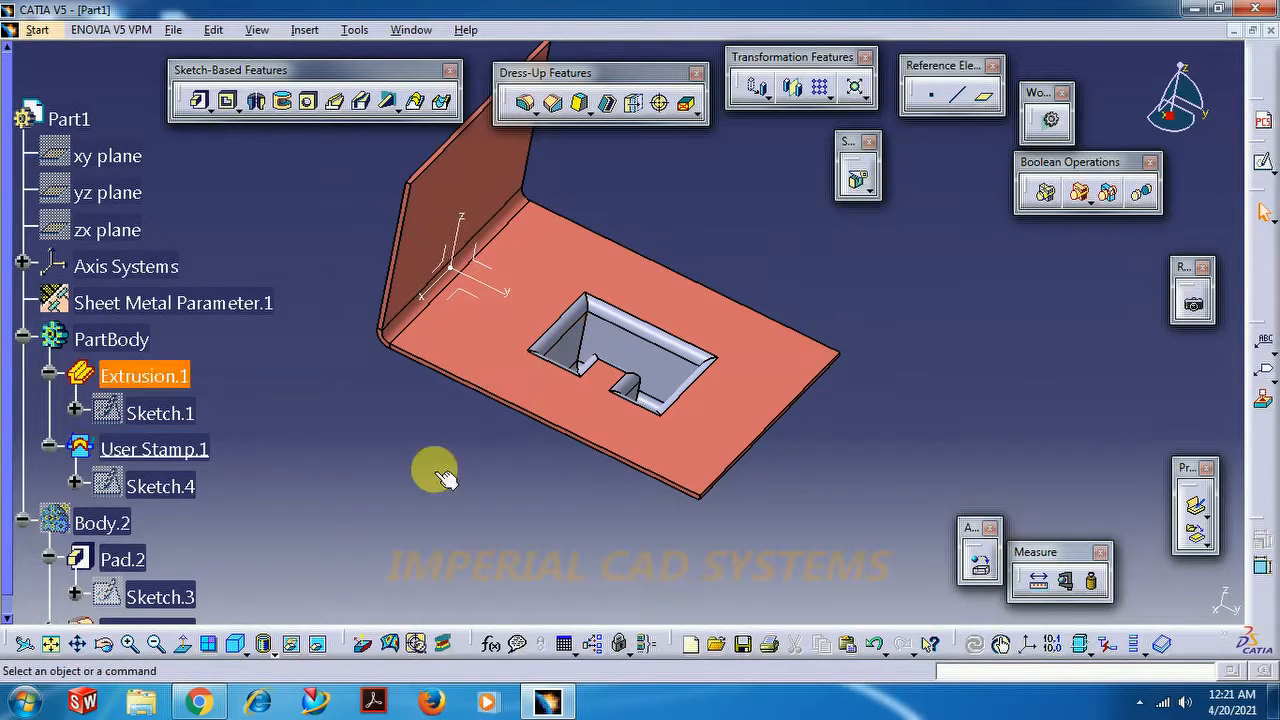
- Pick Pad.2 of Body.2 and start a second user-defined stamp, User Stamp.2 on Sketch.5
click(122, 560)
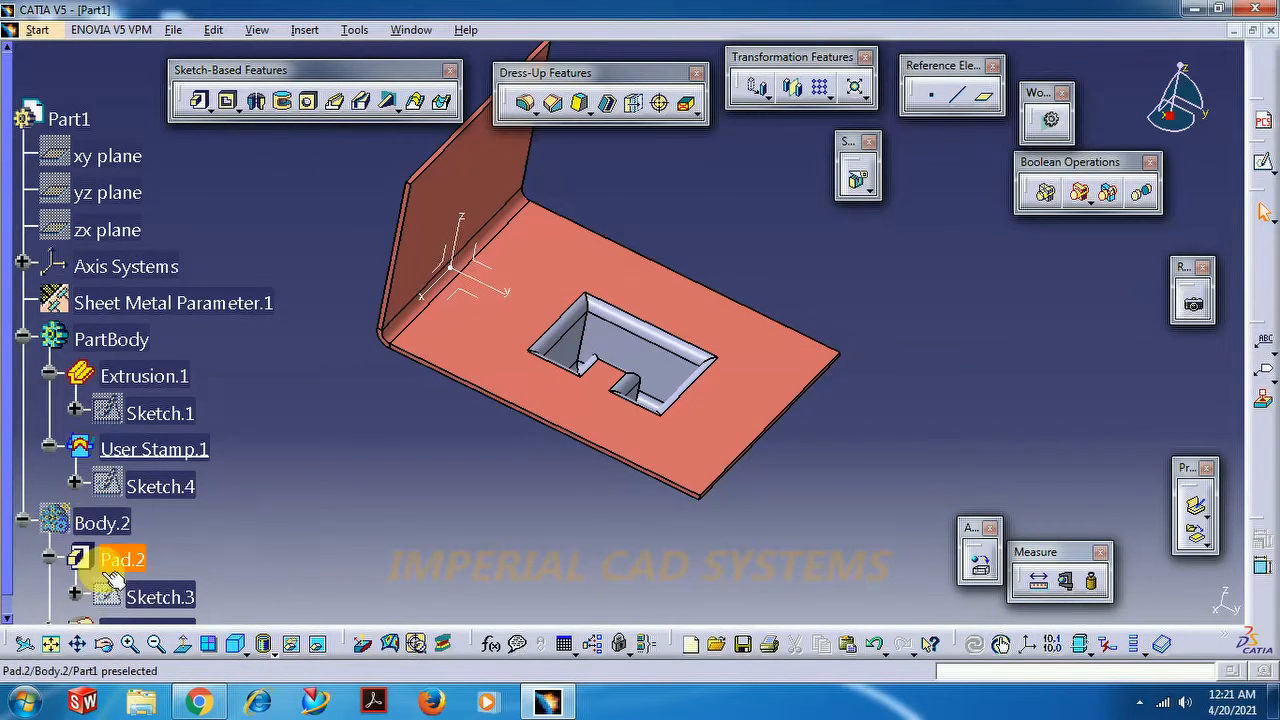
click(36, 30)
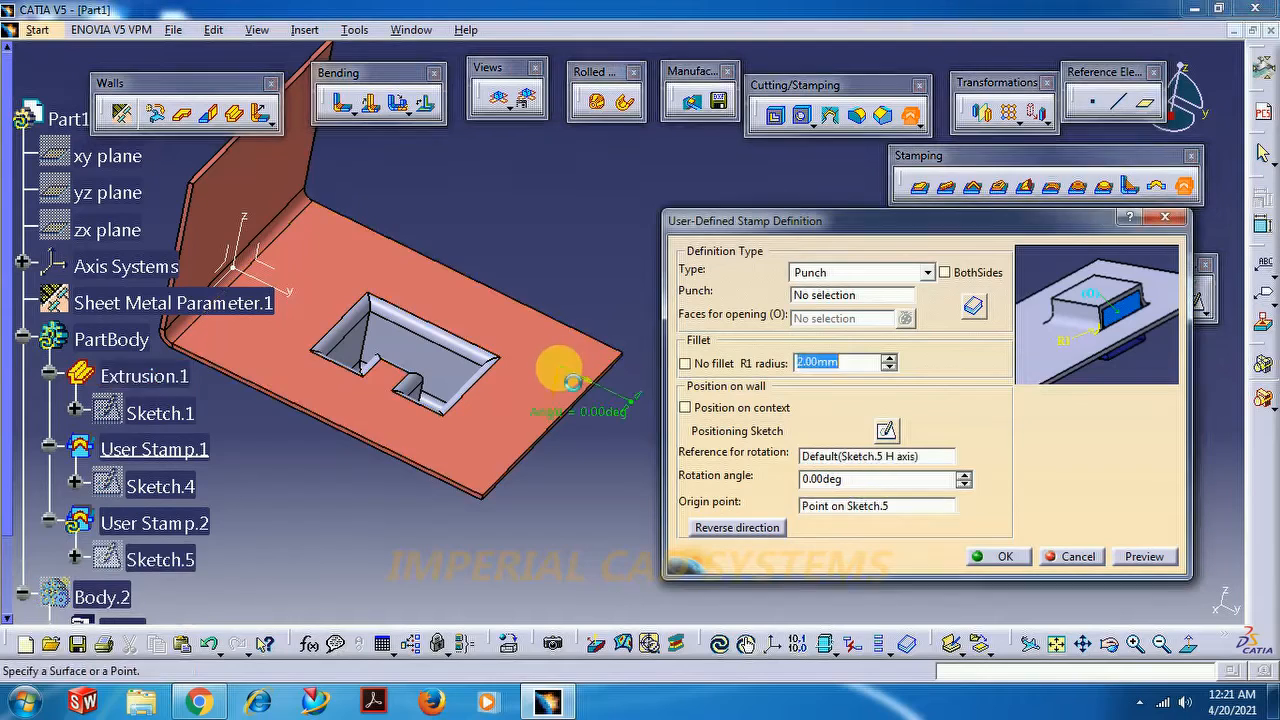
- Activate the Punch field of User Stamp.2 with no punch body chosen yet
click(852, 294)
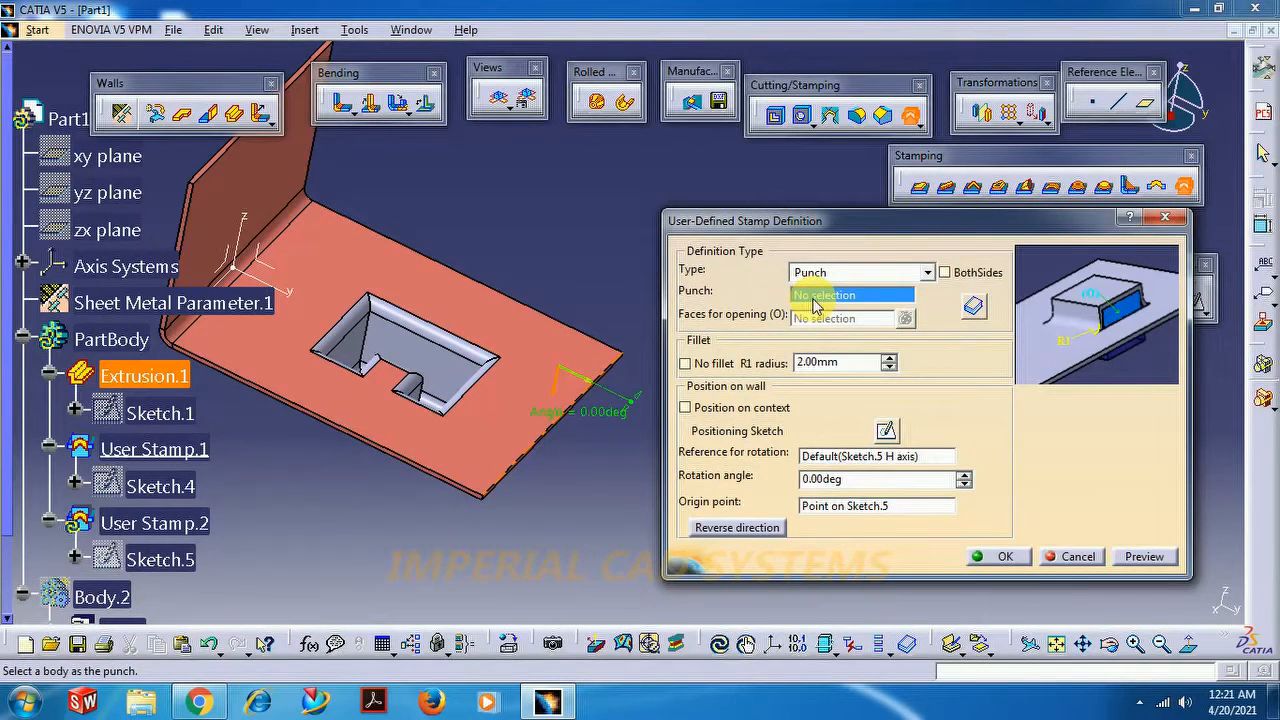
mouse_move(814, 304)
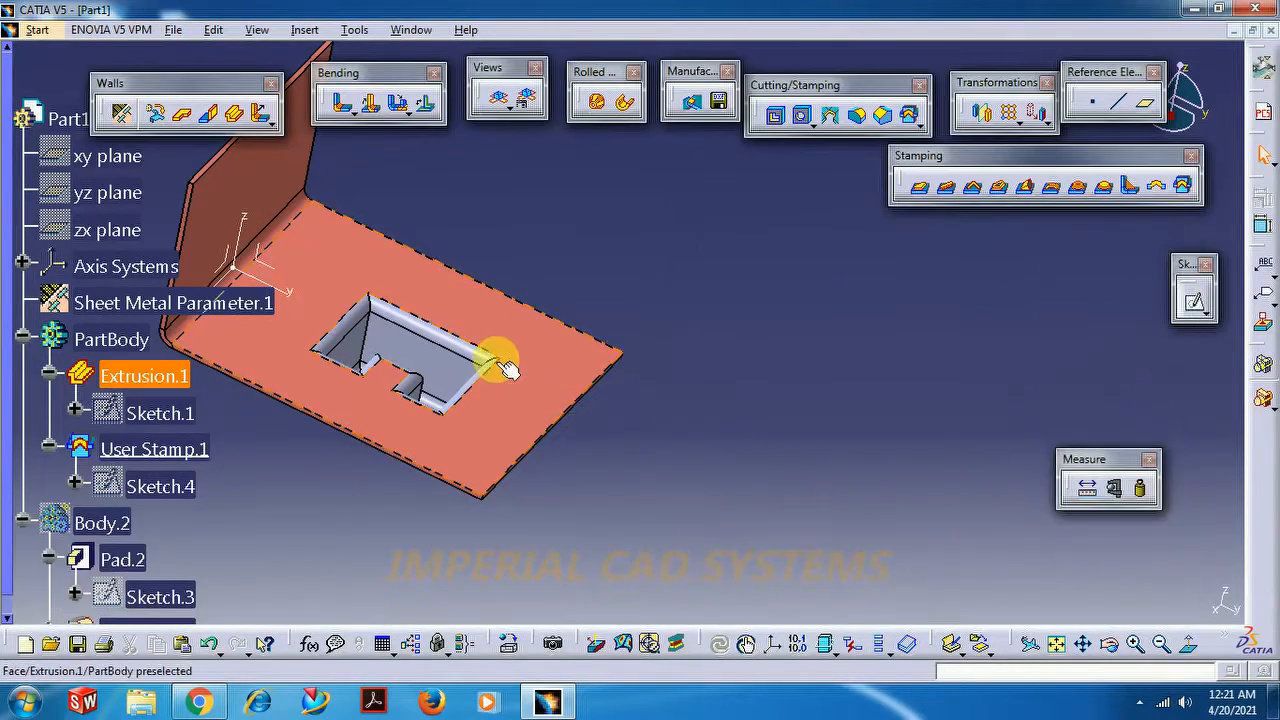
mouse_move(400, 390)
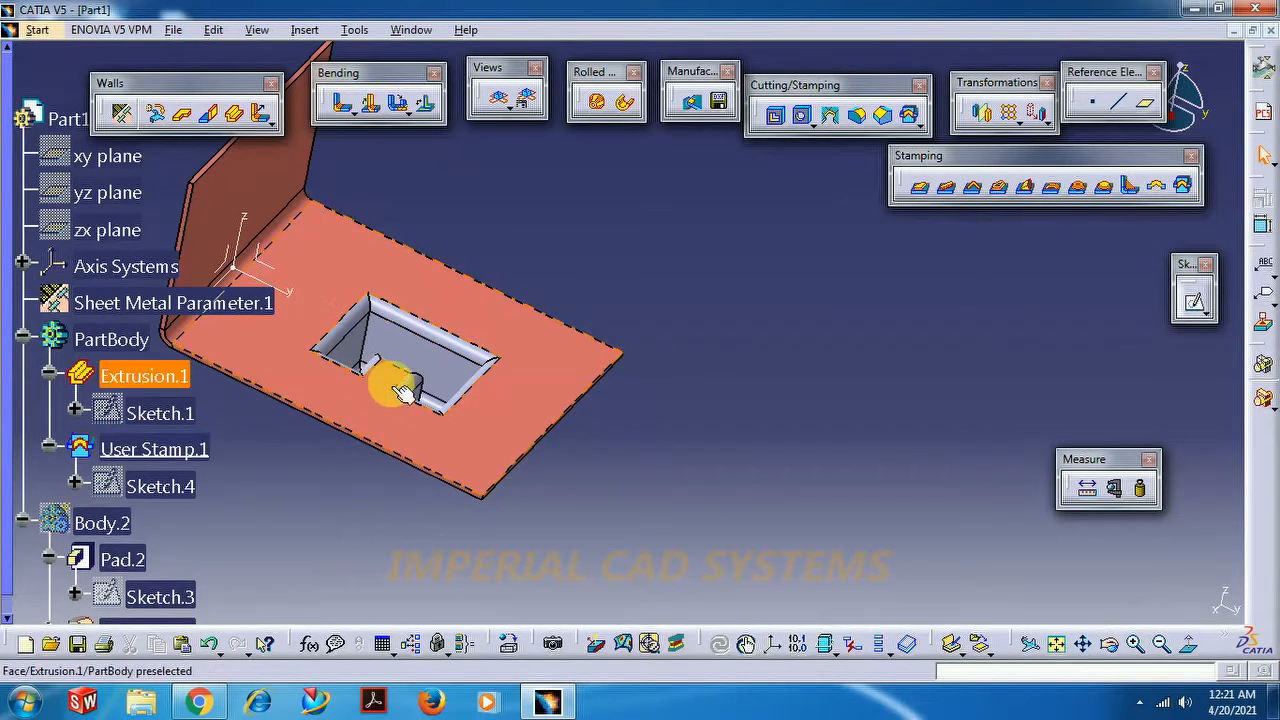